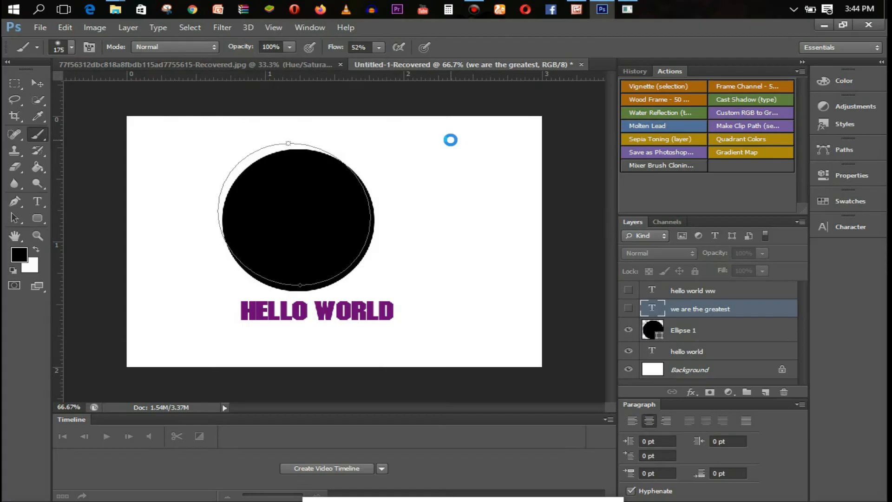
# Create a new 2480 × 2480 pixel document from the International Paper preset
pyautogui.click(485, 131)
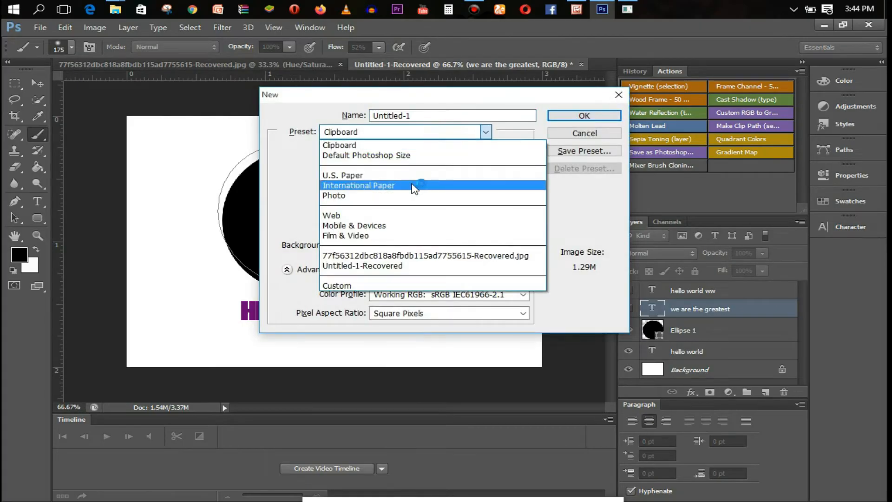
pyautogui.click(359, 185)
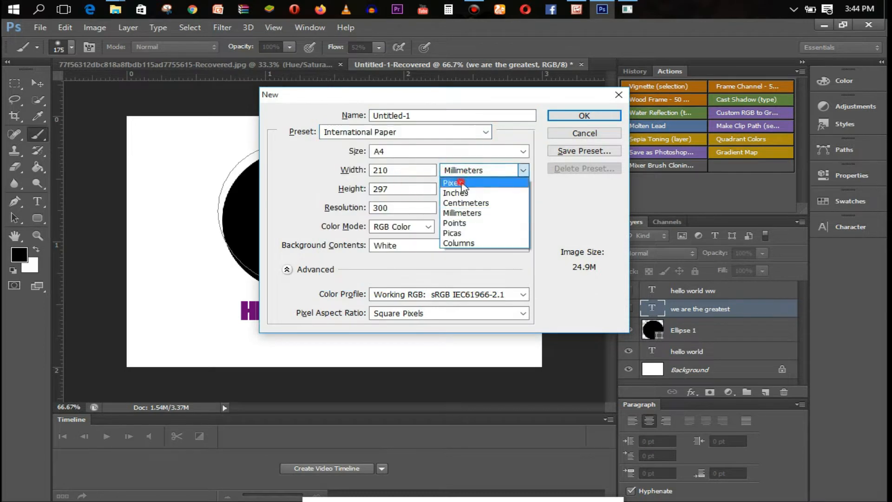
pyautogui.click(453, 184)
pyautogui.write('2480')
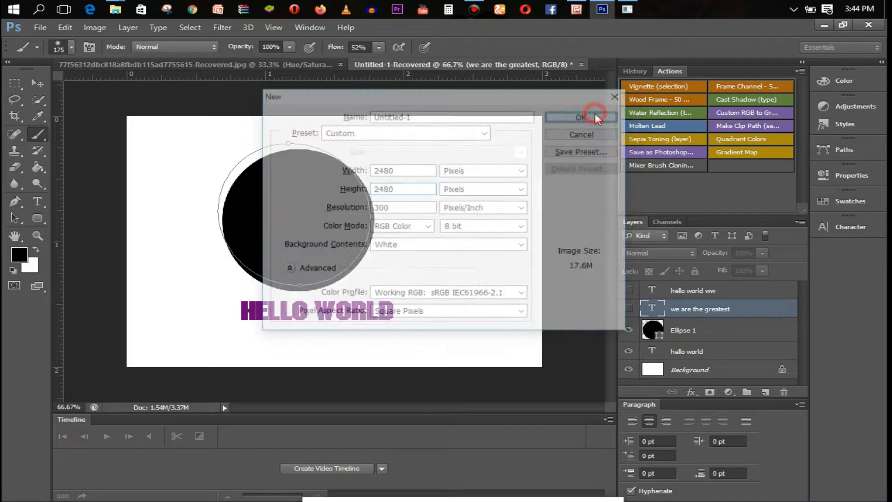
pyautogui.click(581, 117)
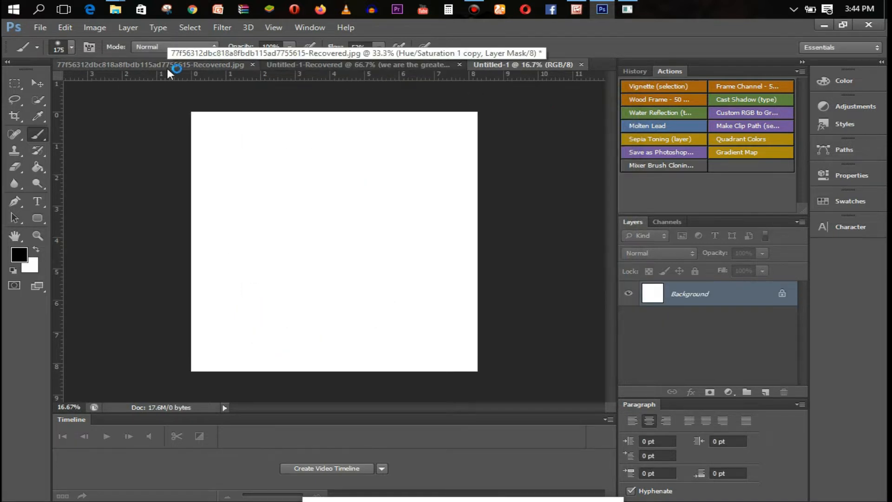
pyautogui.moveTo(50, 272)
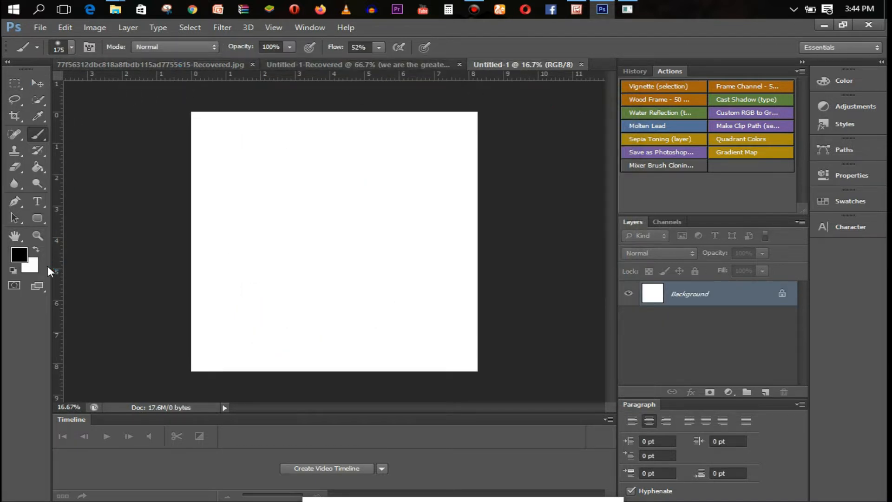
# Fill the canvas solid black and unlock the background into Layer 0
pyautogui.click(329, 252)
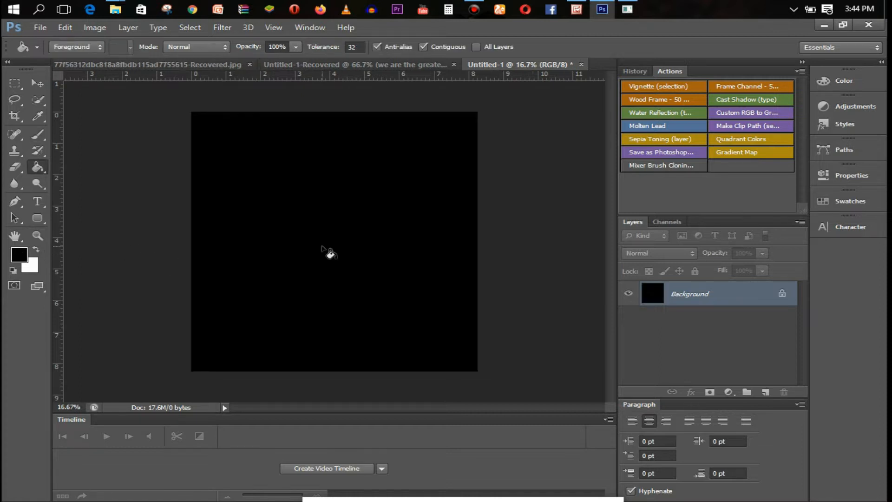
pyautogui.doubleClick(690, 294)
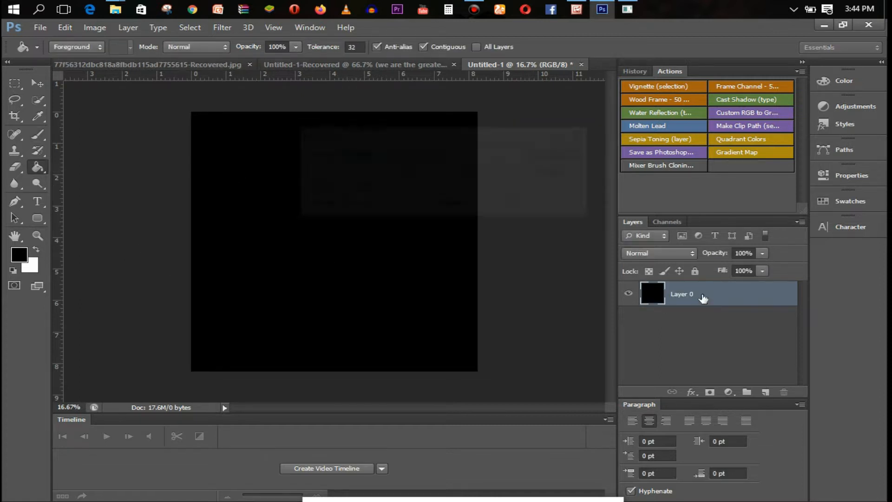
pyautogui.moveTo(116, 9)
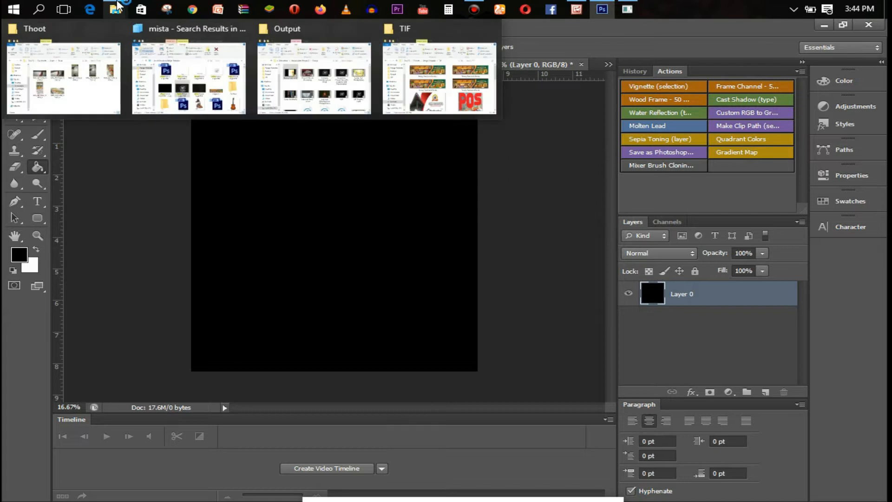
# Place the Mista Prince Logo PSD from the mista search results onto the black canvas
pyautogui.click(188, 77)
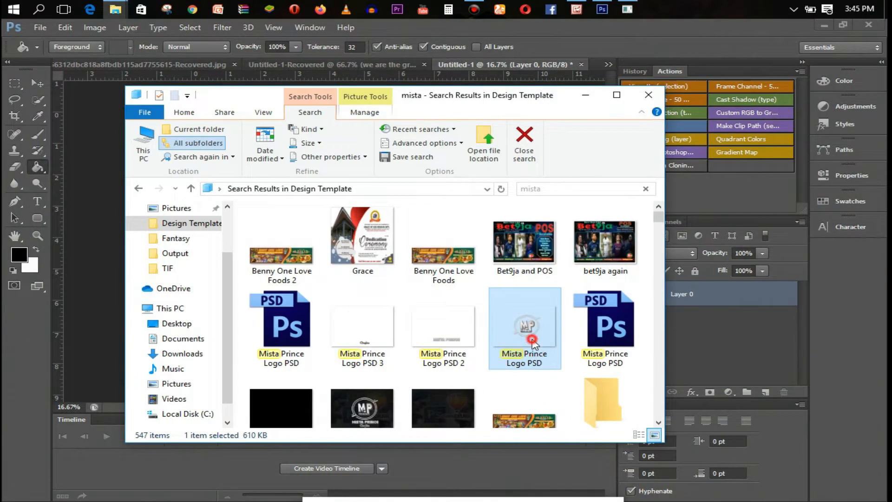
pyautogui.click(648, 95)
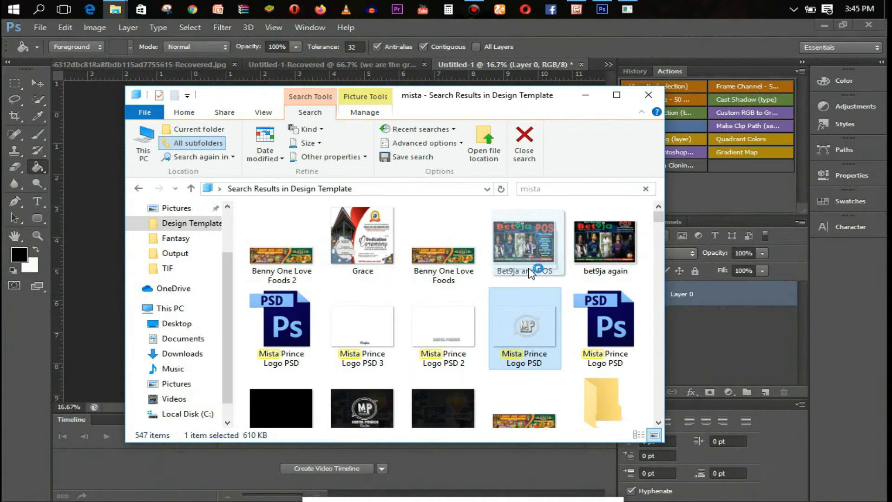
pyautogui.click(647, 95)
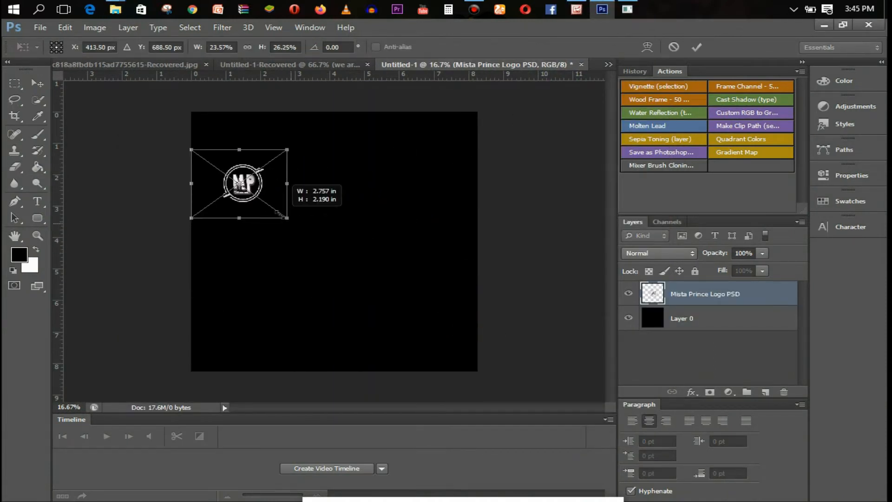
# Scale the MP logo down to a small top-centre emblem, then return to Explorer for the wordmark
pyautogui.moveTo(287, 216); pyautogui.dragTo(271, 185)
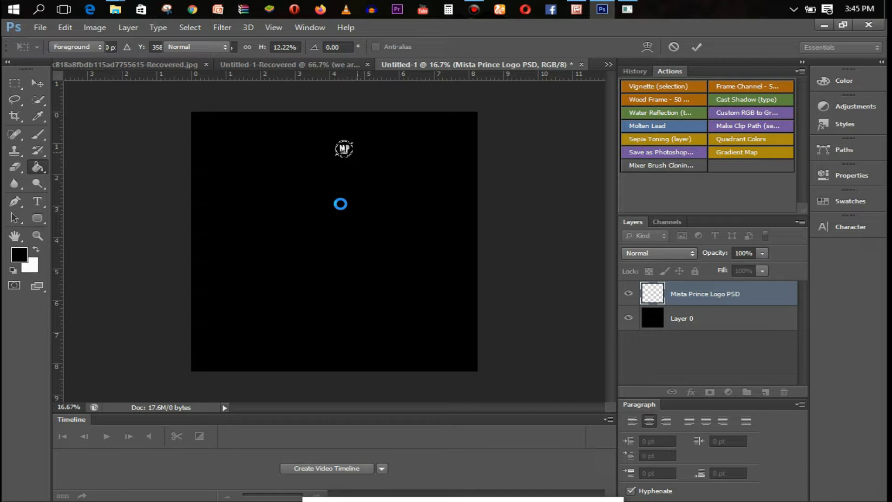
pyautogui.click(360, 179)
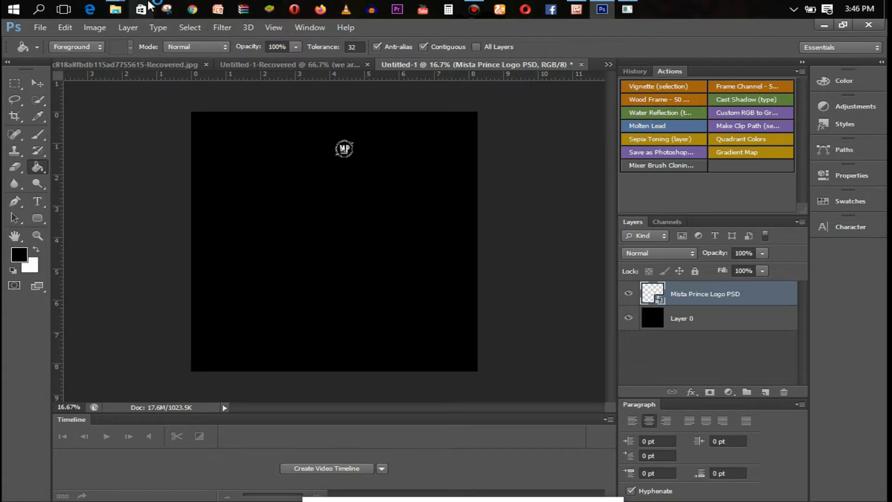
pyautogui.click(114, 10)
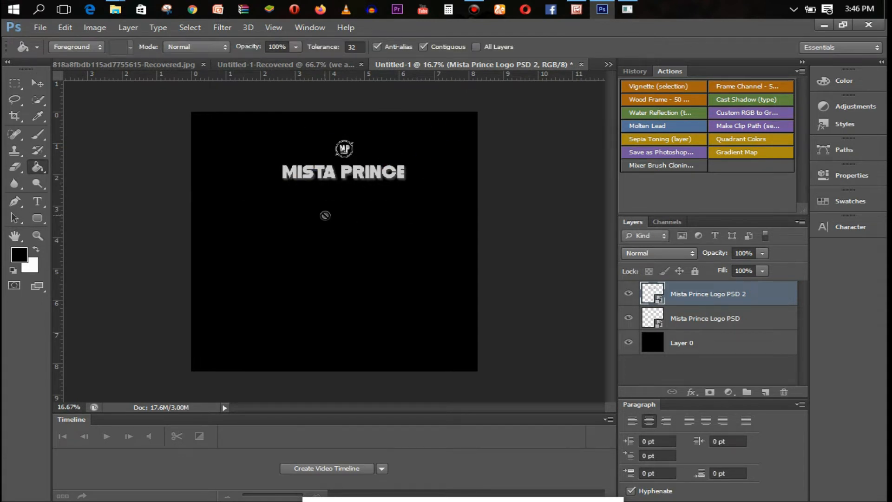
# Add GRAPHICS below MISTA PRINCE in 48 pt Attention type
pyautogui.click(37, 200)
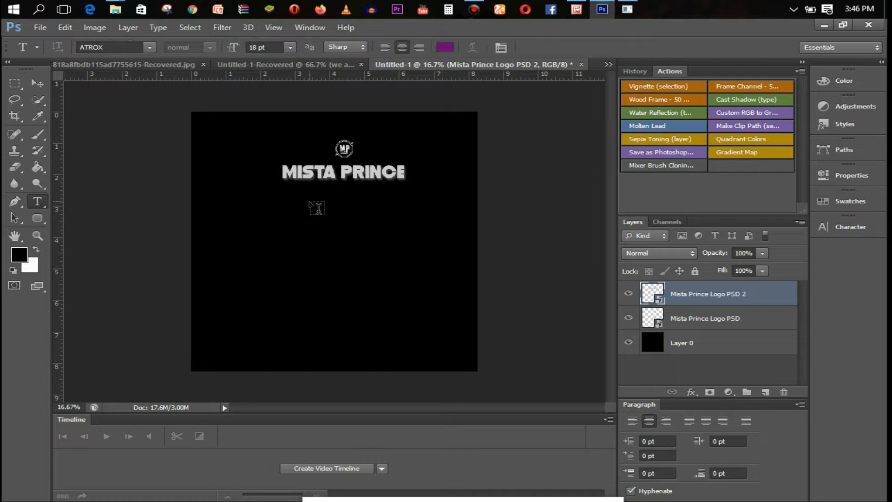
pyautogui.click(317, 207)
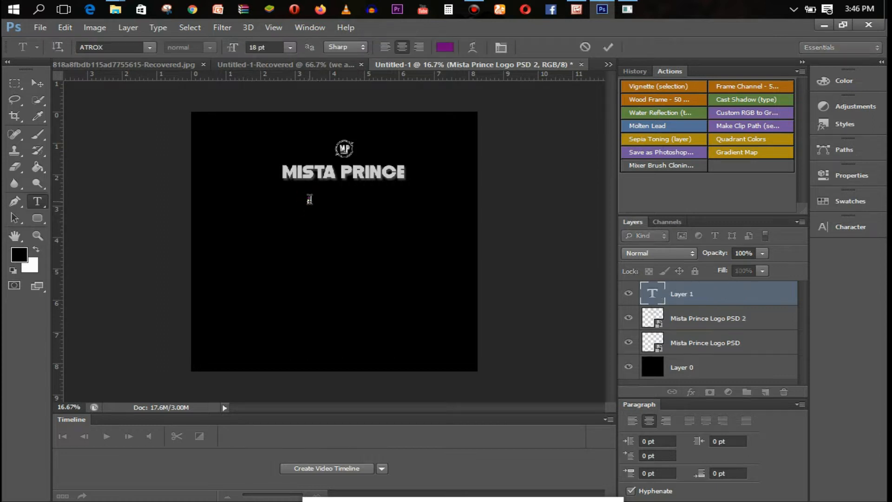
pyautogui.click(289, 48)
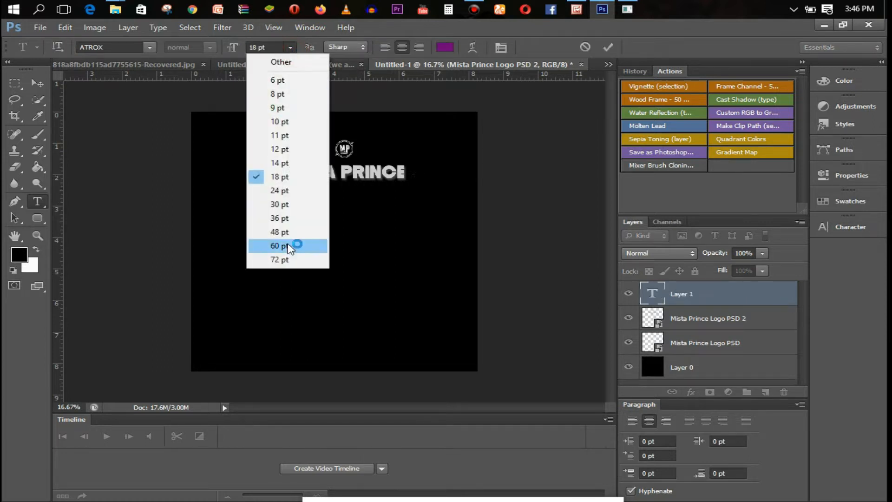
pyautogui.click(279, 232)
pyautogui.write('GR')
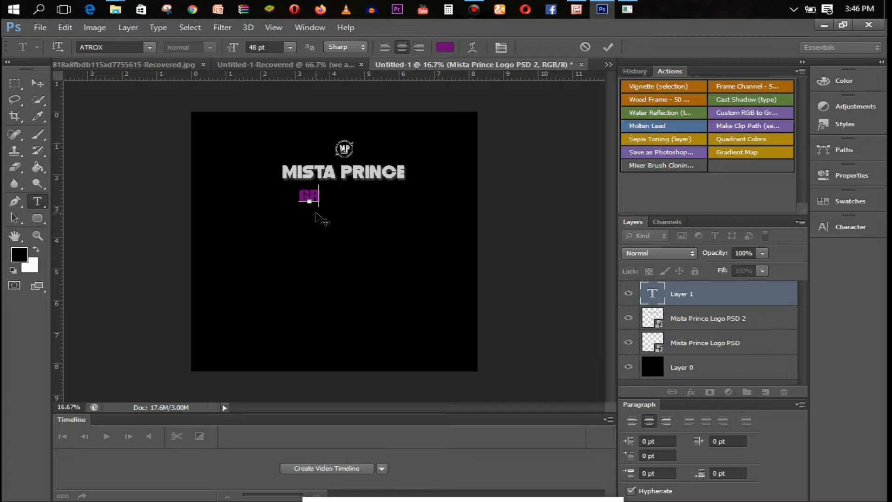
pyautogui.moveTo(260, 153)
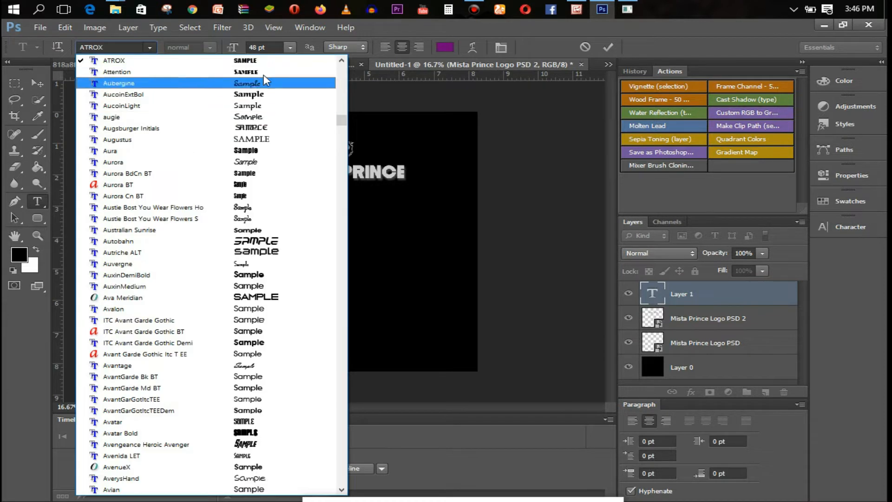
pyautogui.click(117, 71)
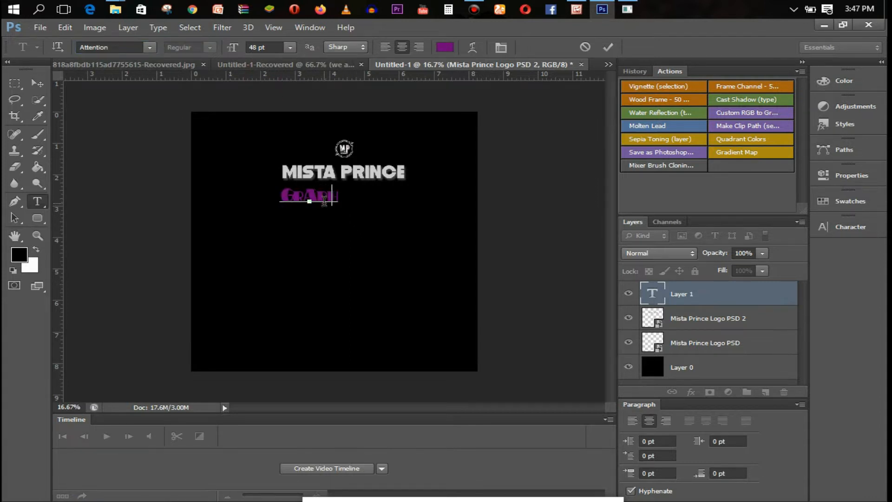
pyautogui.write('ICS')
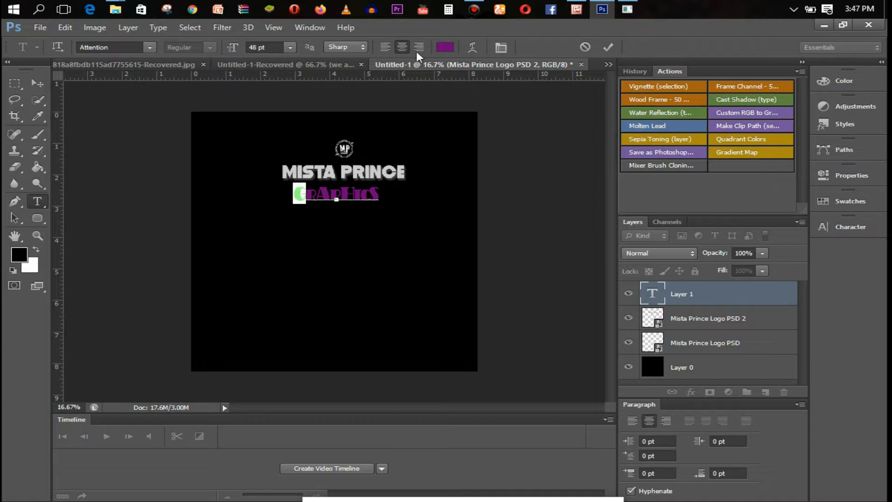
# Recolour individual GRAPHICS letters from the Swatches panel in bright yellow, red and blue
pyautogui.click(848, 200)
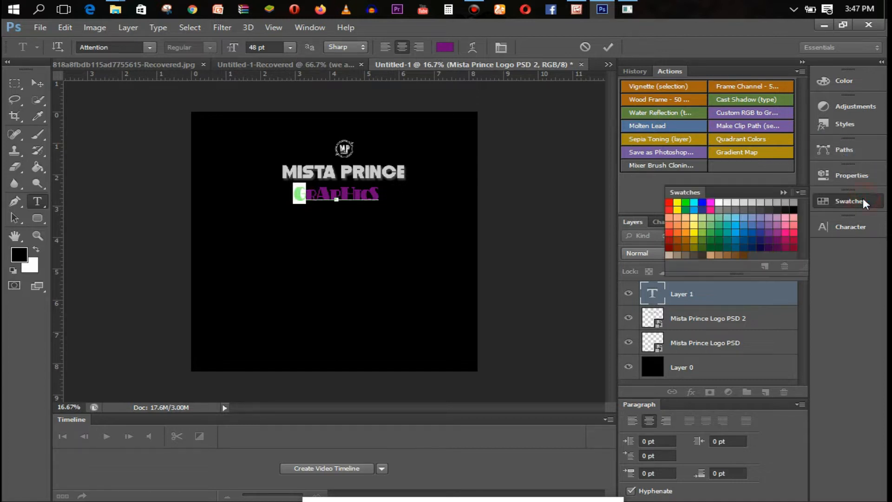
pyautogui.click(693, 204)
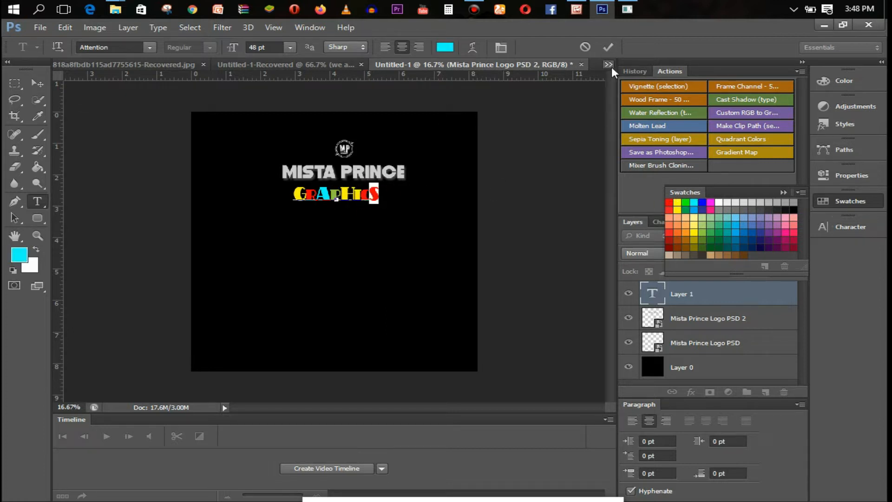
pyautogui.moveTo(298, 223)
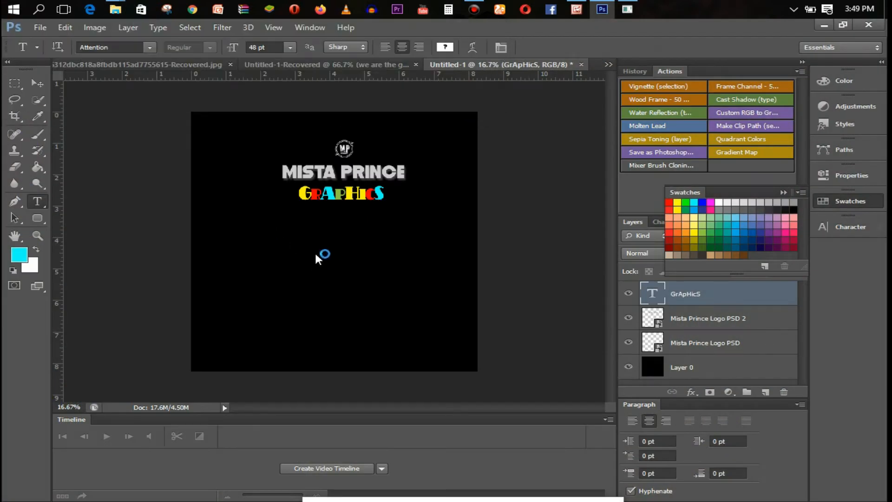
pyautogui.moveTo(263, 231)
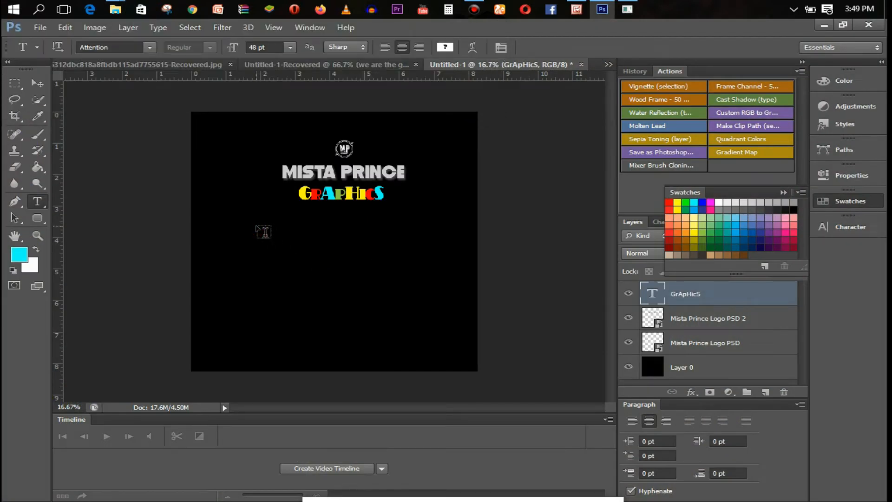
# Start a line below GRAPHICS with a 'FOR ALL' attempt and clear the stray characters
pyautogui.click(254, 221)
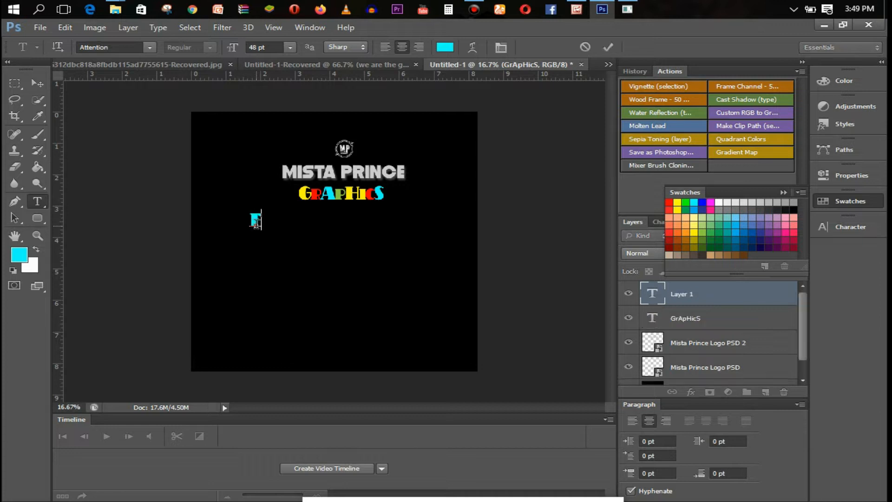
pyautogui.write('FOR ALL OF YOU')
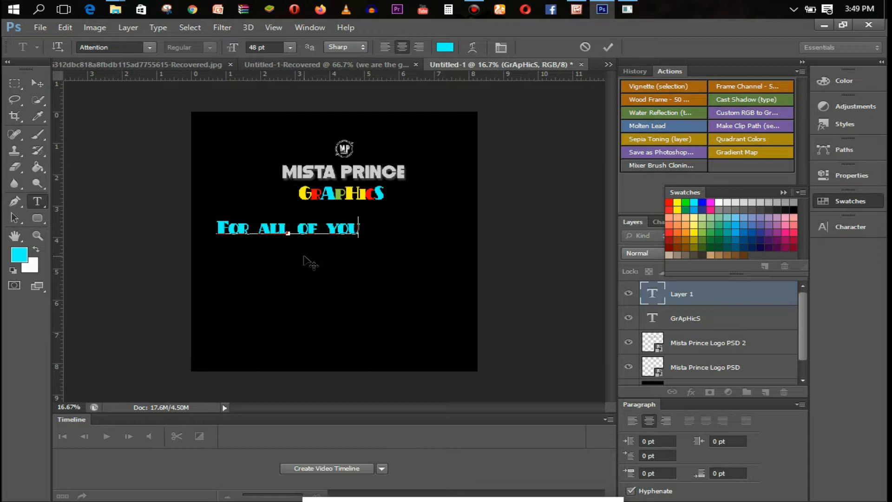
pyautogui.write('R G')
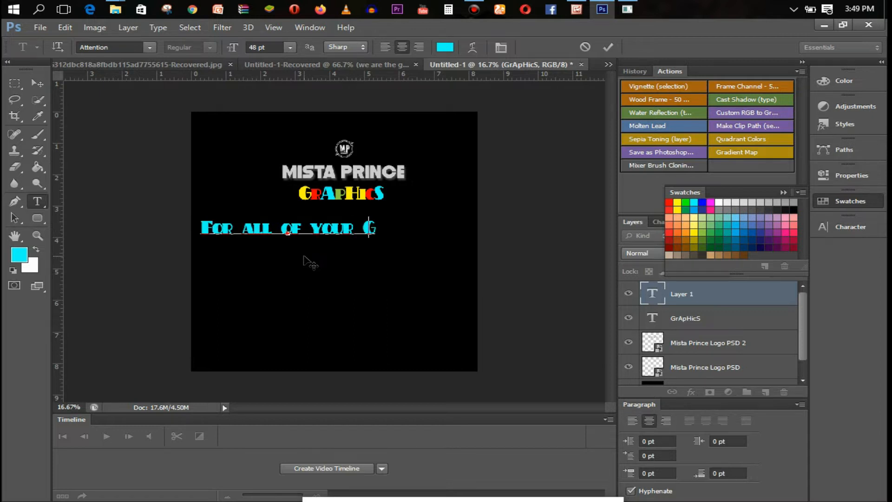
pyautogui.press('backspace')
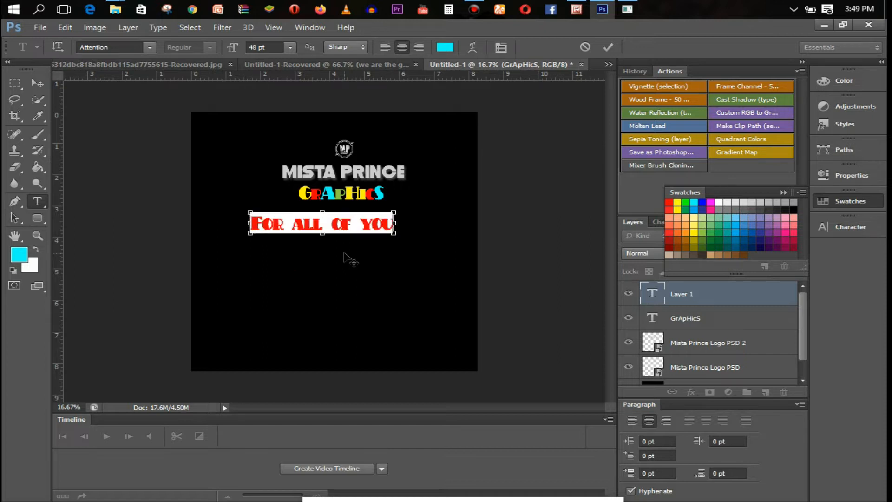
# Write the line as 'We Are Here' beneath GRAPHICS
pyautogui.write('We M')
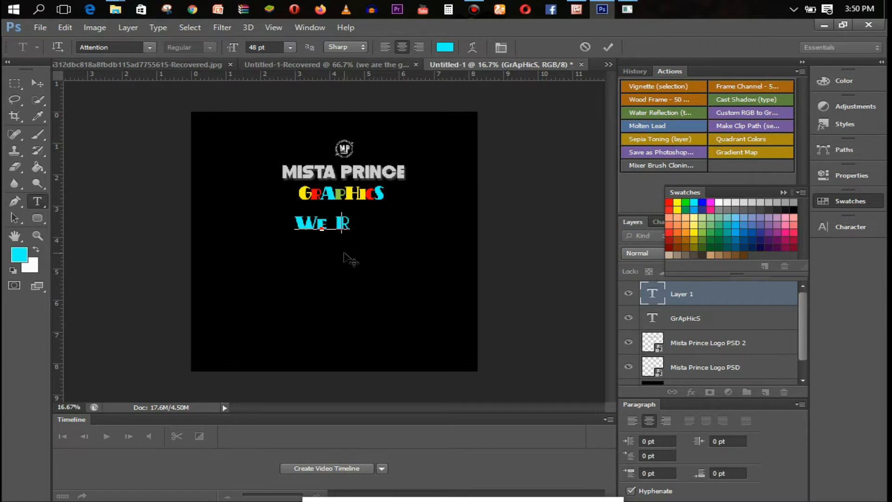
pyautogui.write('A')
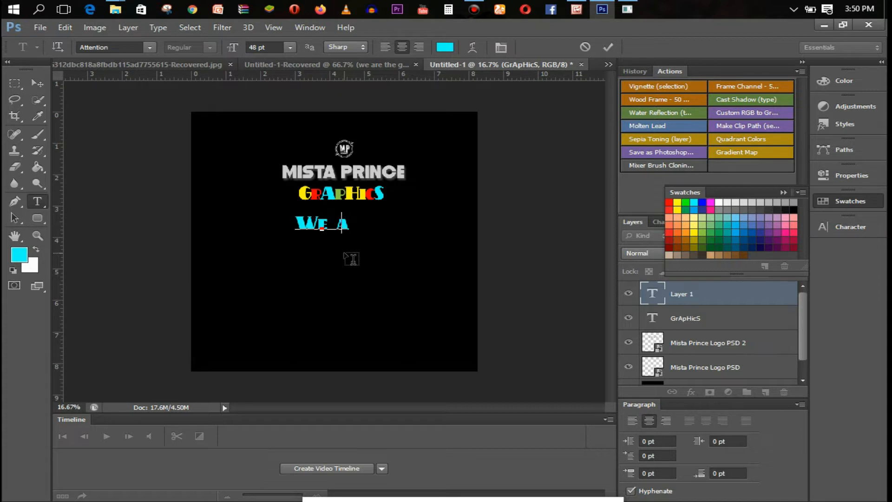
pyautogui.write('RE')
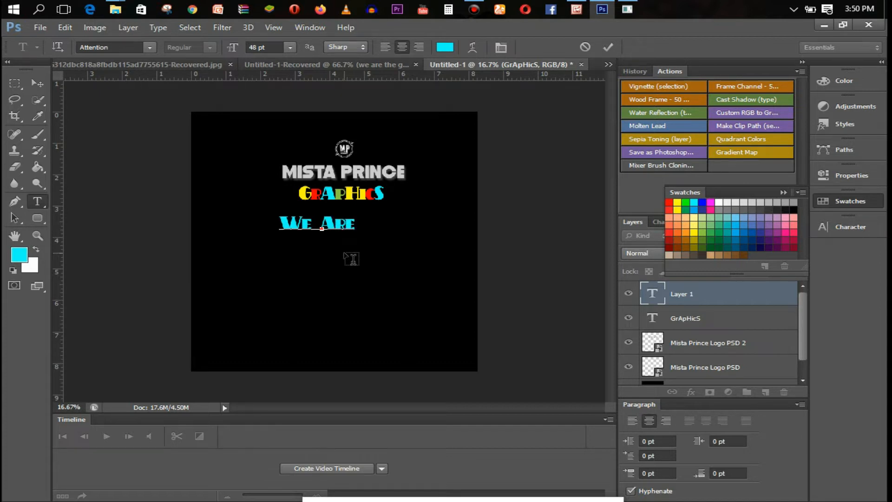
pyautogui.write('Here')
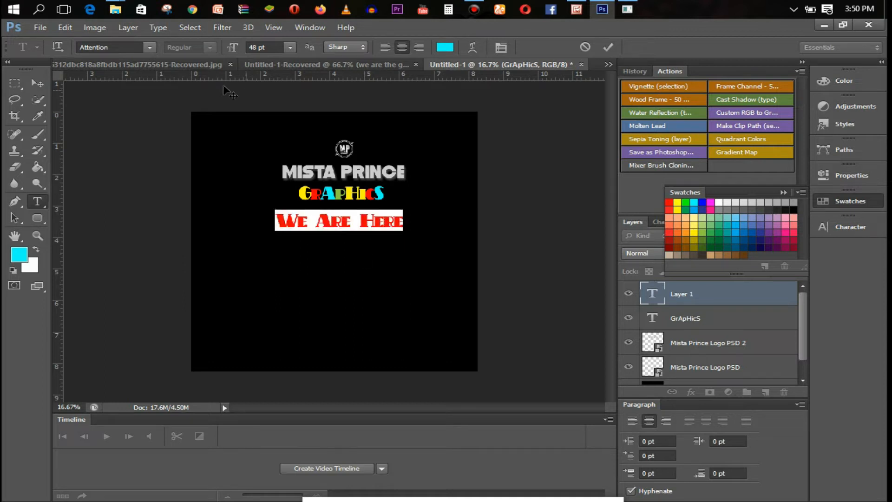
# Colour We Are Here white, try AuxinDemiBold, keep Attention and commit the text layer
pyautogui.click(445, 48)
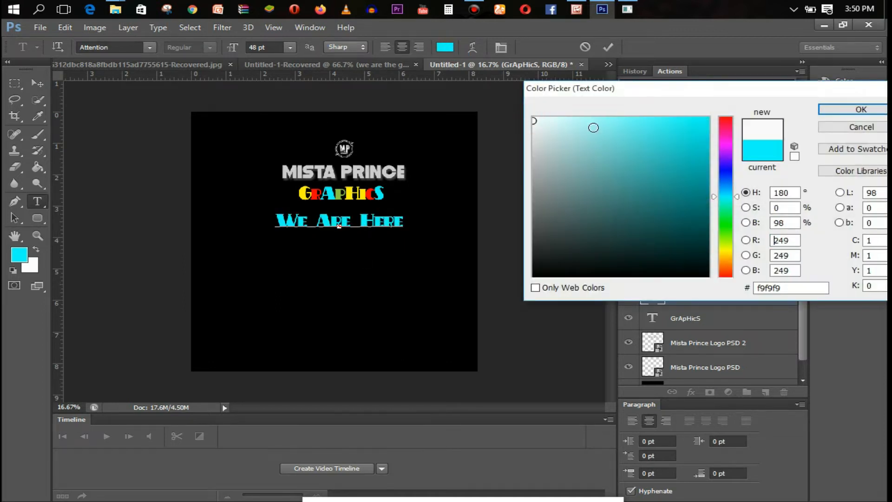
pyautogui.click(861, 110)
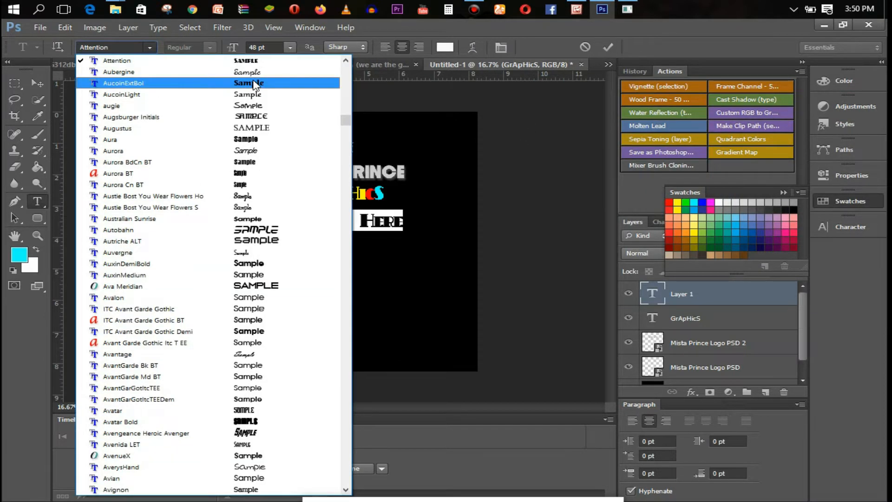
pyautogui.moveTo(249, 268)
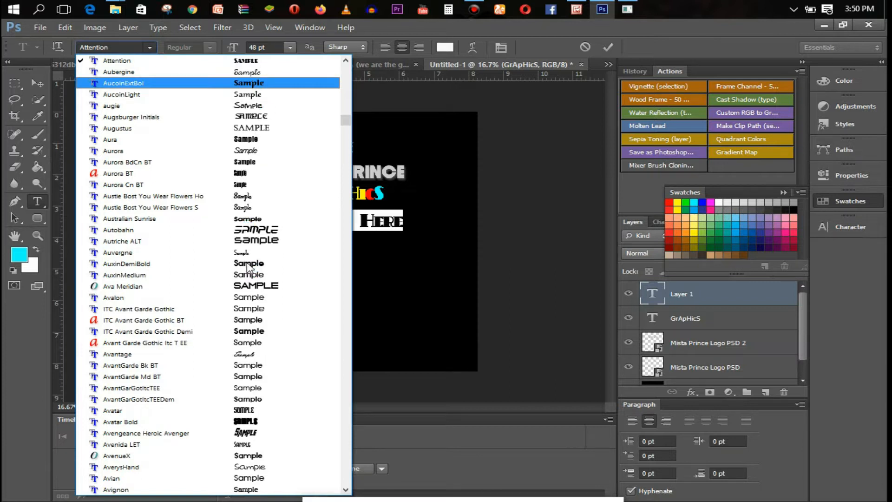
pyautogui.click(128, 263)
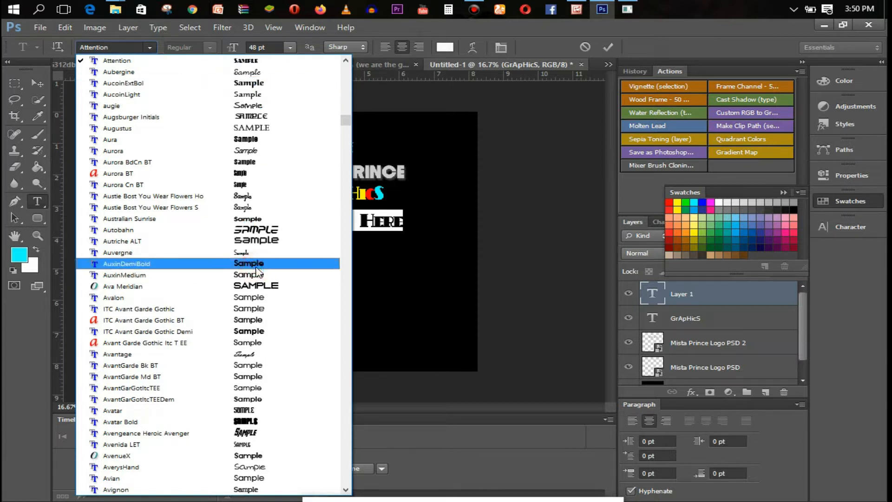
pyautogui.moveTo(259, 259)
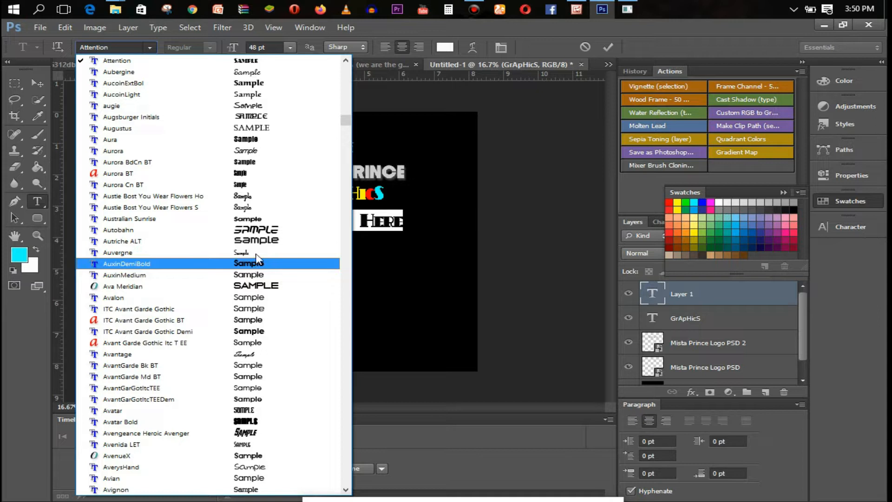
pyautogui.click(128, 263)
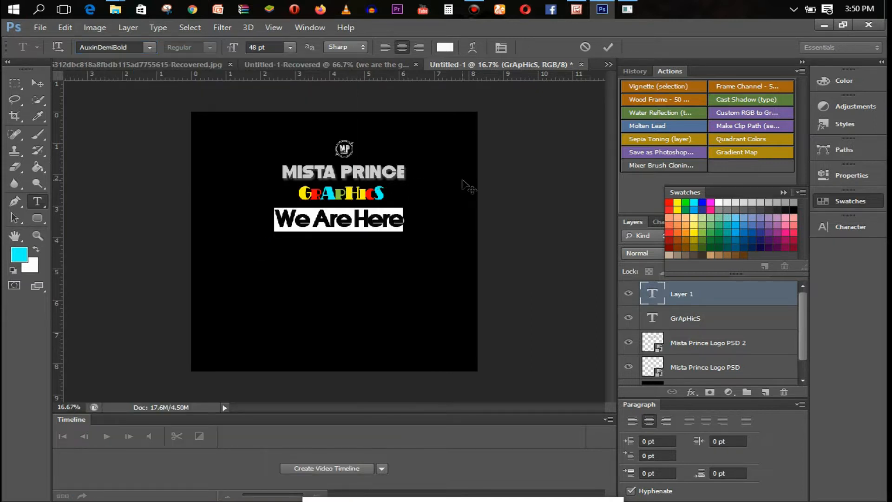
pyautogui.click(609, 47)
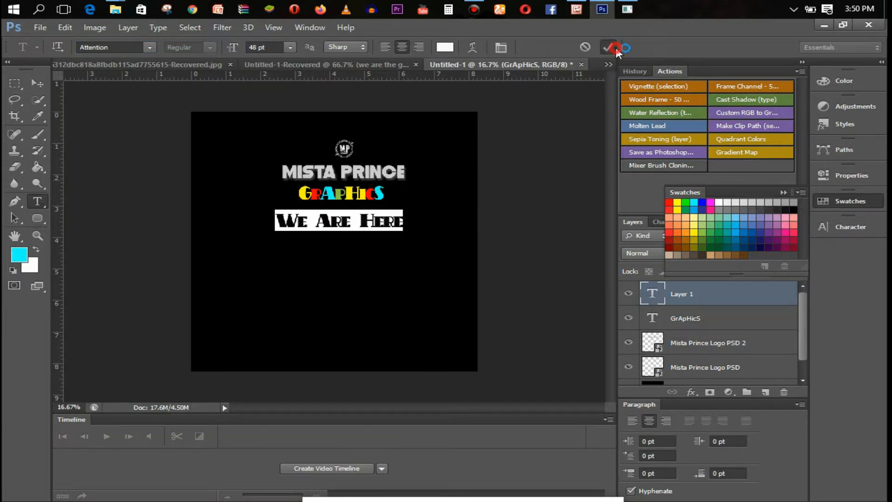
pyautogui.click(607, 48)
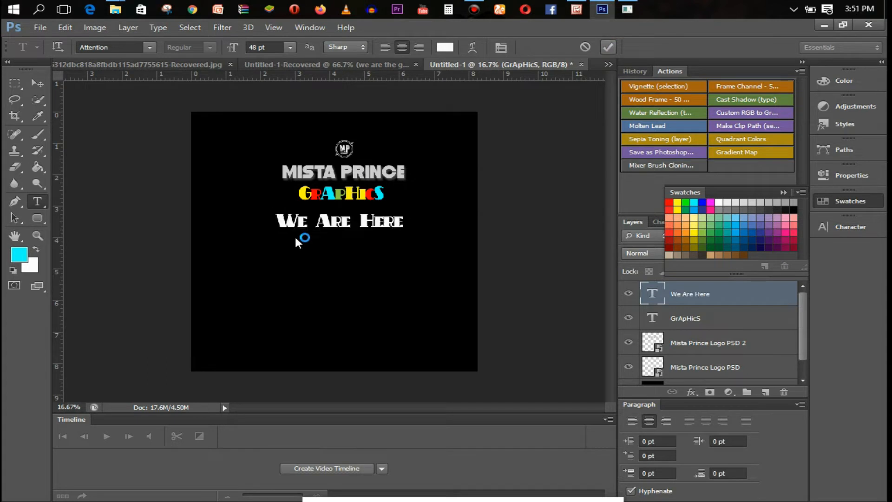
pyautogui.moveTo(300, 252)
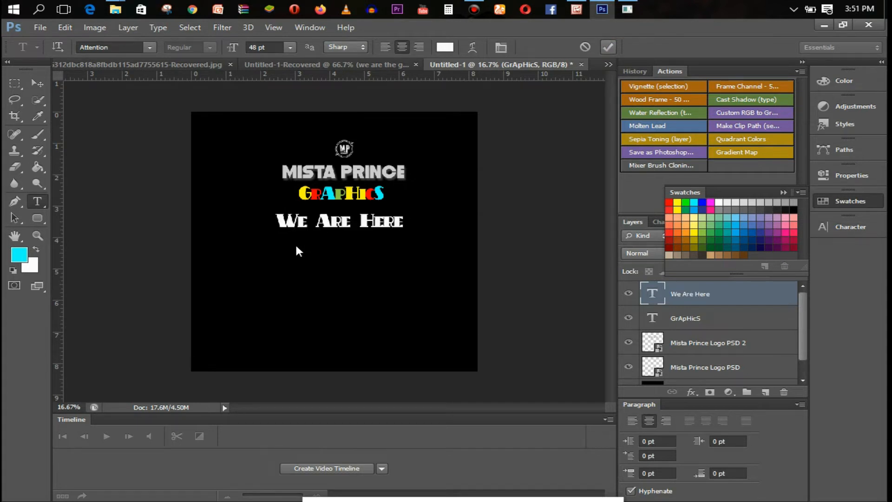
pyautogui.moveTo(316, 260)
pyautogui.write('Fo')
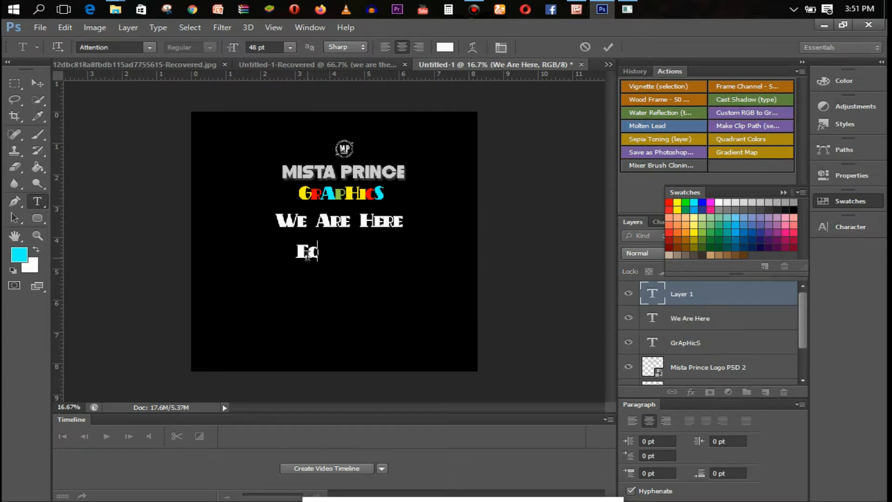
# Add a white 'For Your' line in the Avantage script font below We Are Here and commit it
pyautogui.click(151, 48)
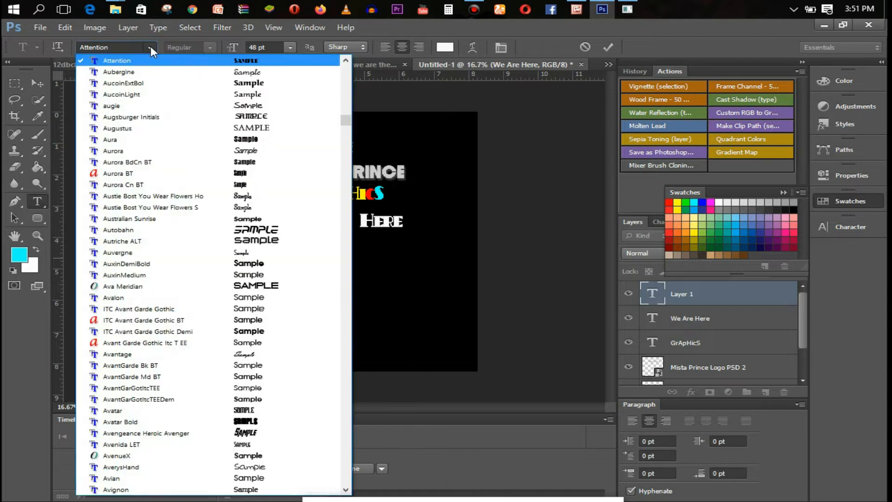
pyautogui.click(117, 355)
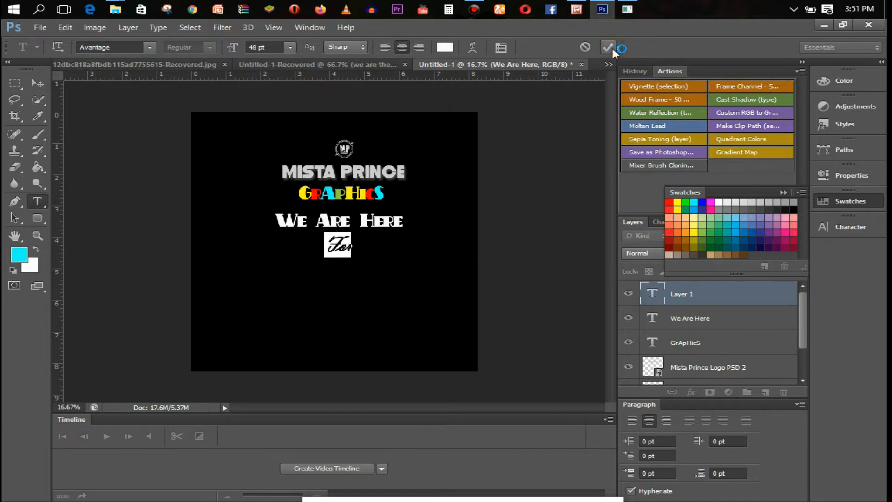
pyautogui.click(608, 47)
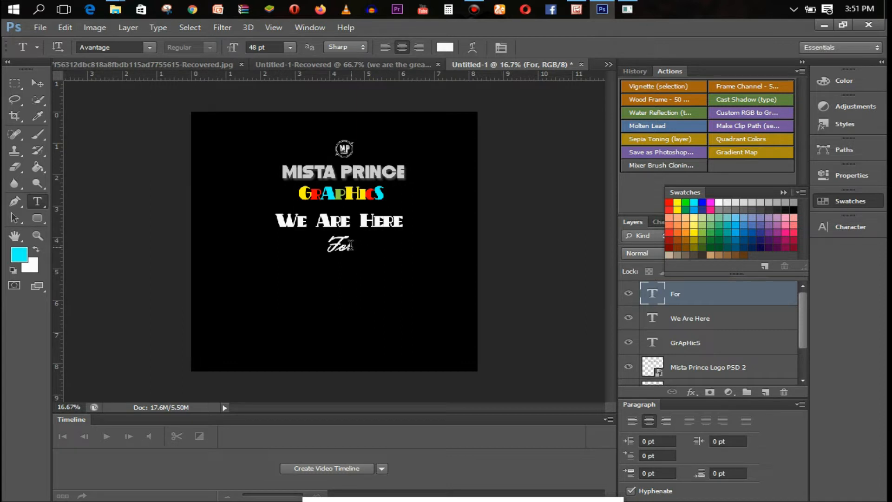
pyautogui.write('A')
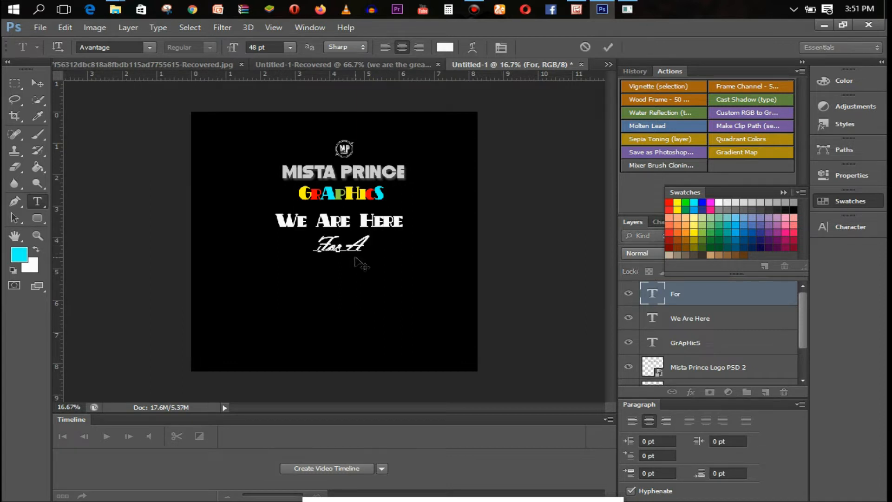
pyautogui.write('ll')
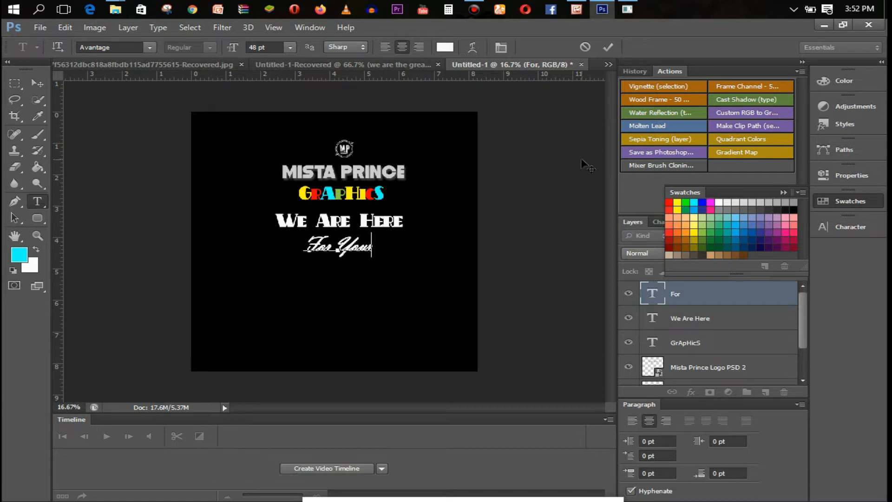
pyautogui.click(608, 47)
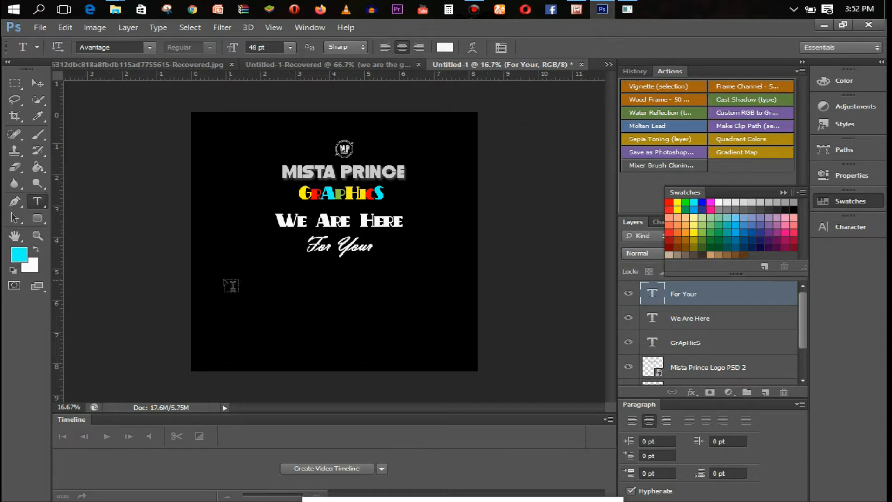
pyautogui.moveTo(226, 277)
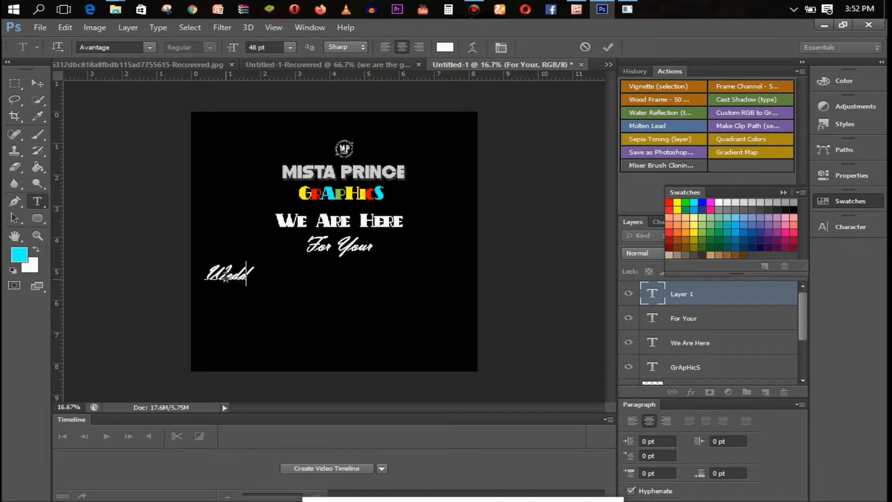
# Start the services list below For Your with Wedding Cards in script type
pyautogui.write('Wedding Car')
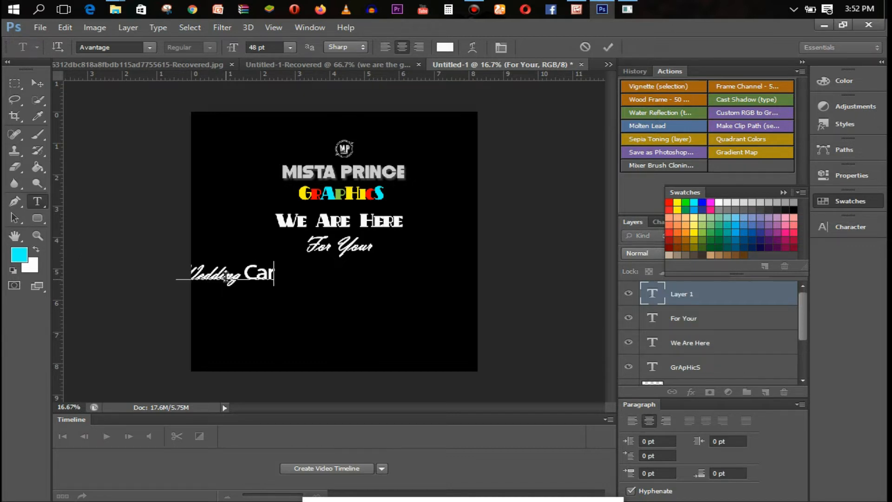
pyautogui.click(110, 47)
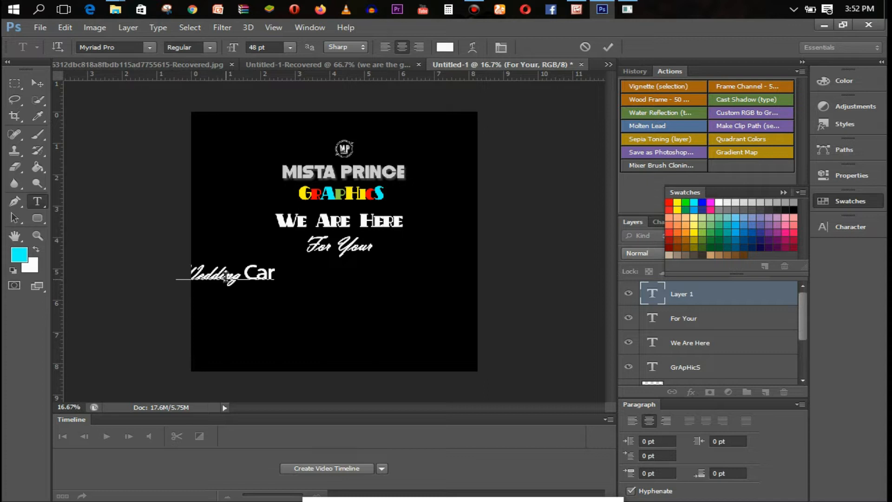
pyautogui.write('s')
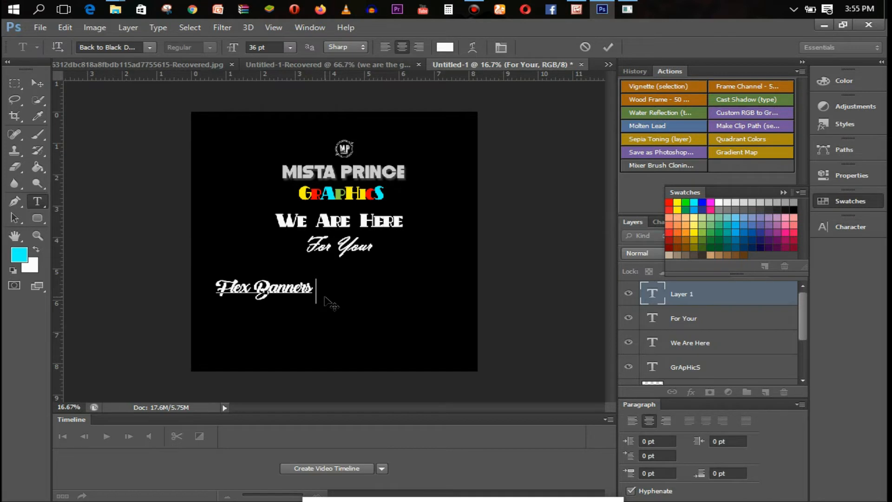
pyautogui.write('Wedding Cards')
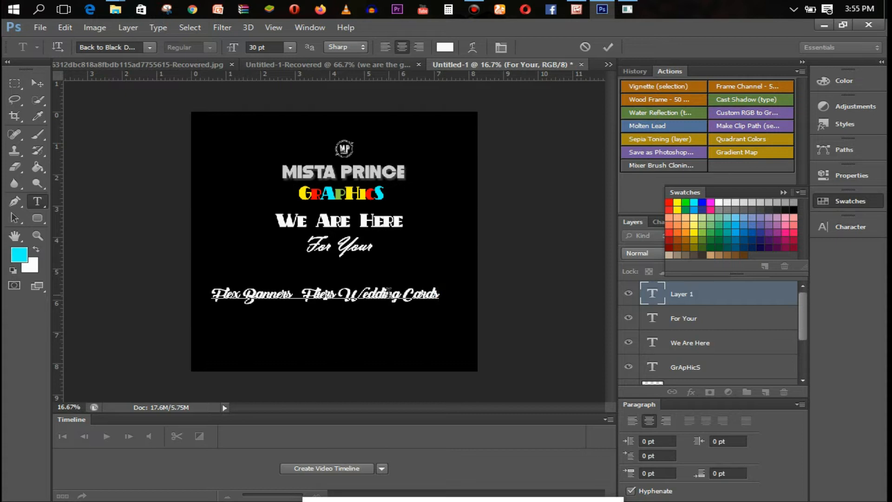
# Continue the list with Posters, Invitations, ID Cards and Printouts
pyautogui.write('Posters  Invitation Caards Brochure')
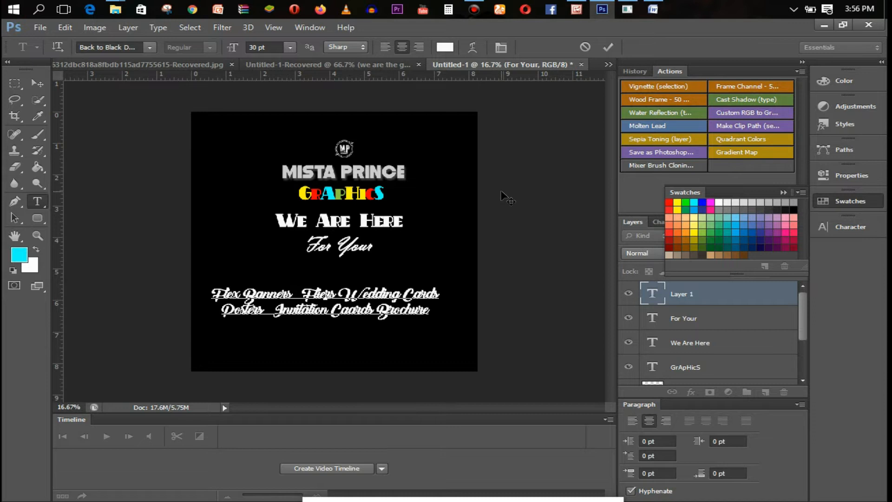
pyautogui.write('id Cards  General Stat')
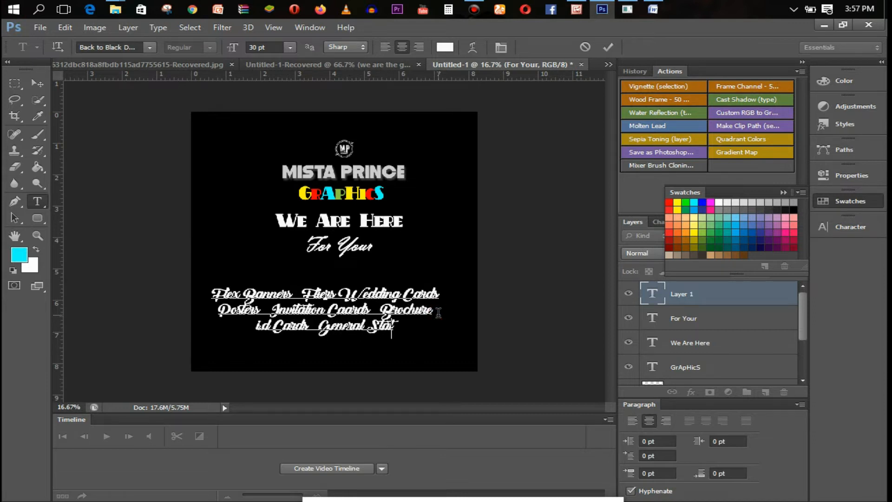
pyautogui.write('Print')
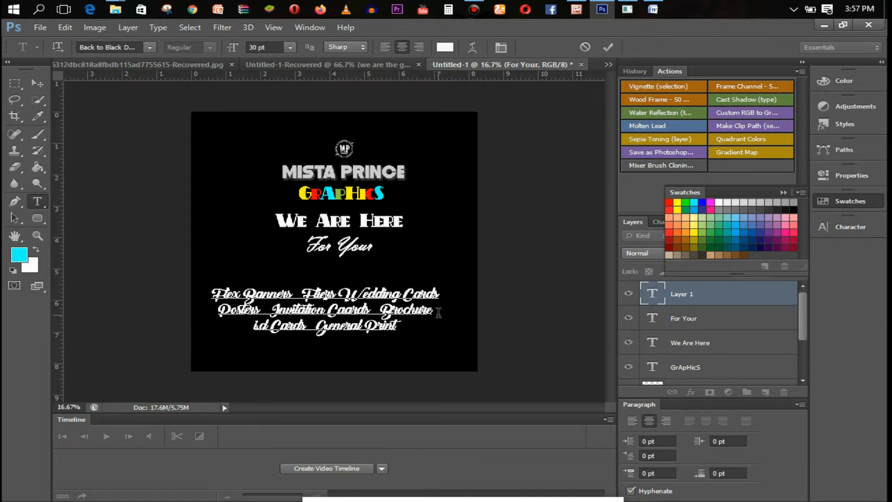
pyautogui.write('outrs')
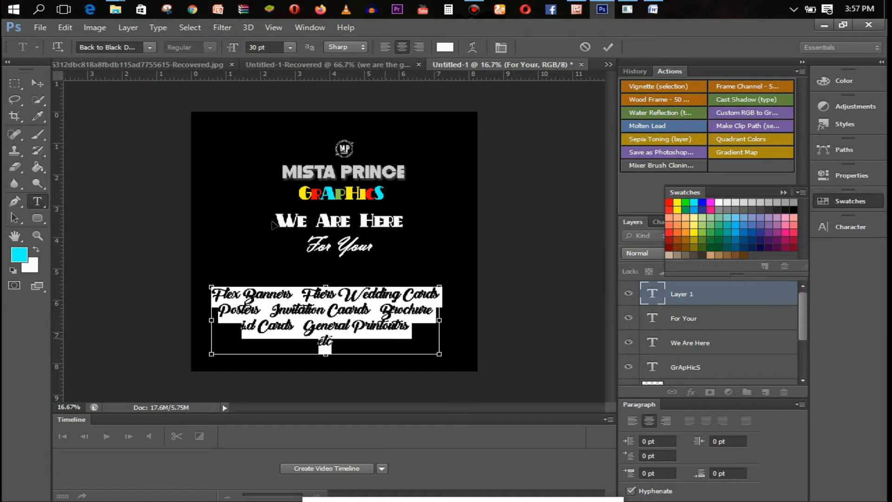
# Switch the services list to Baker Signet lettering and commit it as its own text layer
pyautogui.click(112, 47)
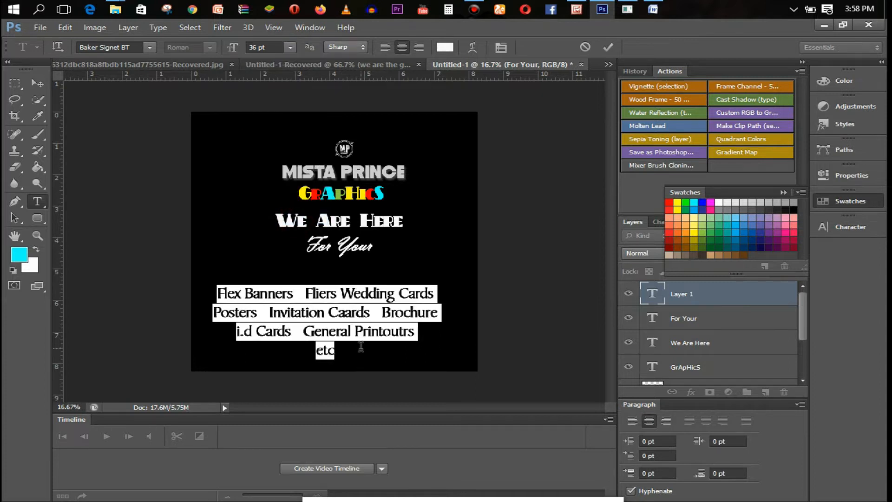
pyautogui.click(608, 48)
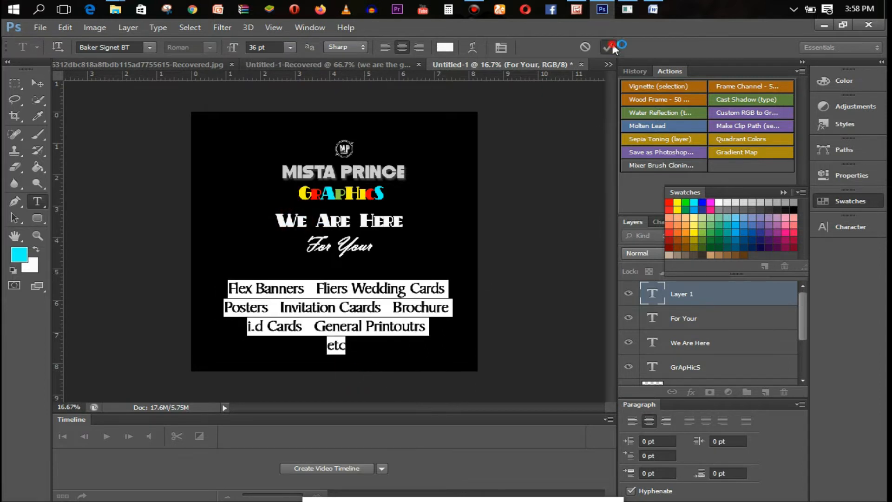
pyautogui.click(608, 47)
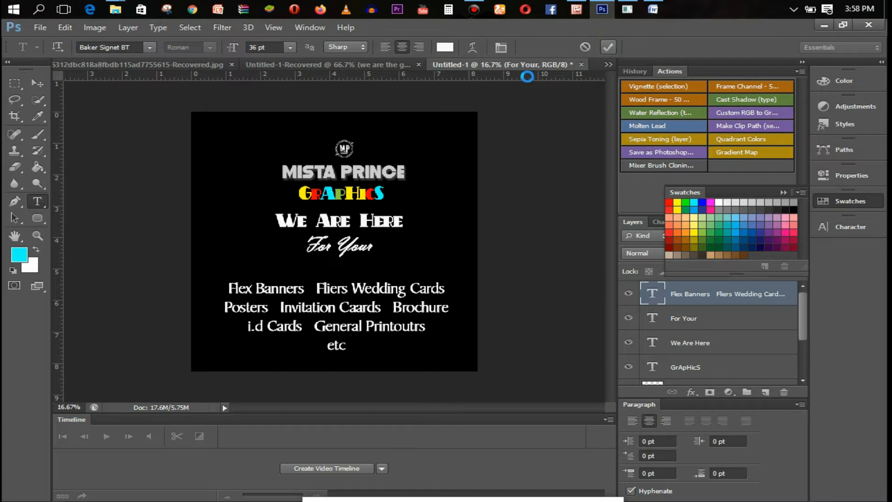
pyautogui.click(608, 47)
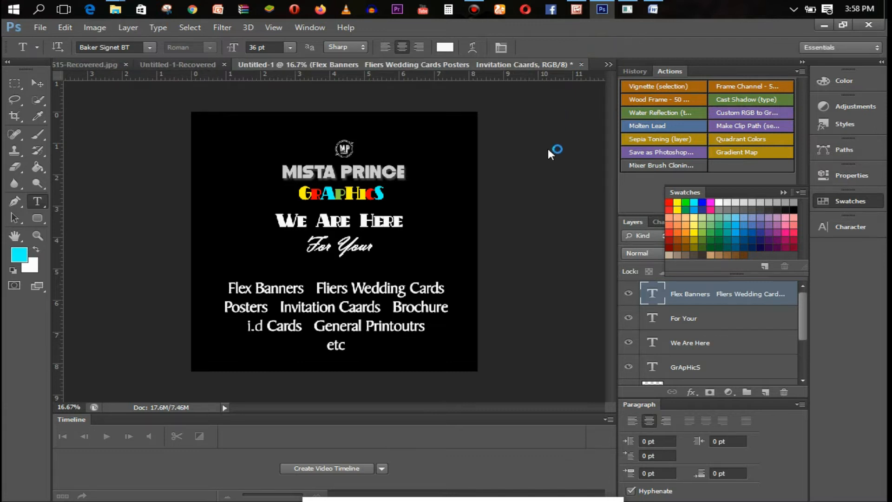
pyautogui.moveTo(353, 162)
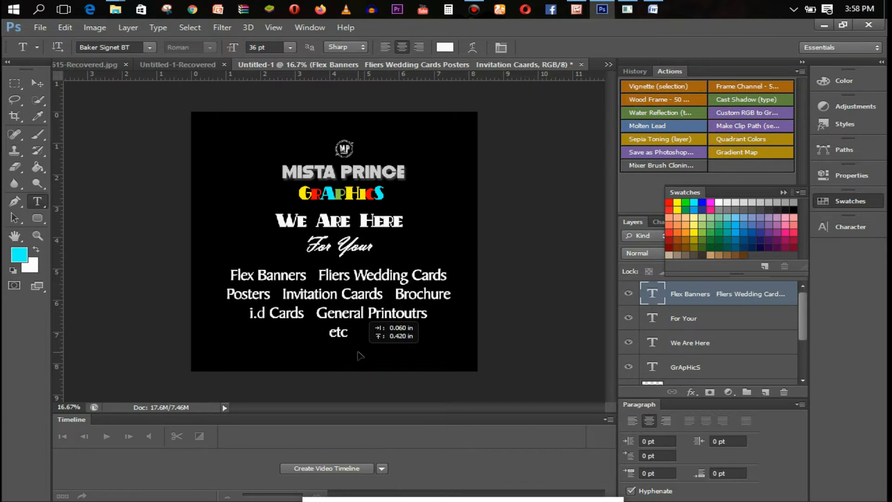
pyautogui.moveTo(245, 356)
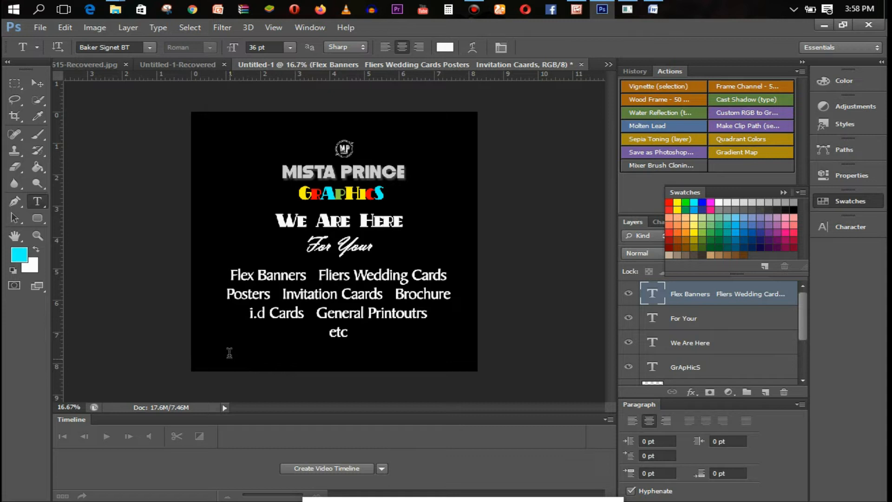
# Add the tagline 'Patronize us ooo, we no deh disappoint' near the flyer's bottom
pyautogui.click(230, 354)
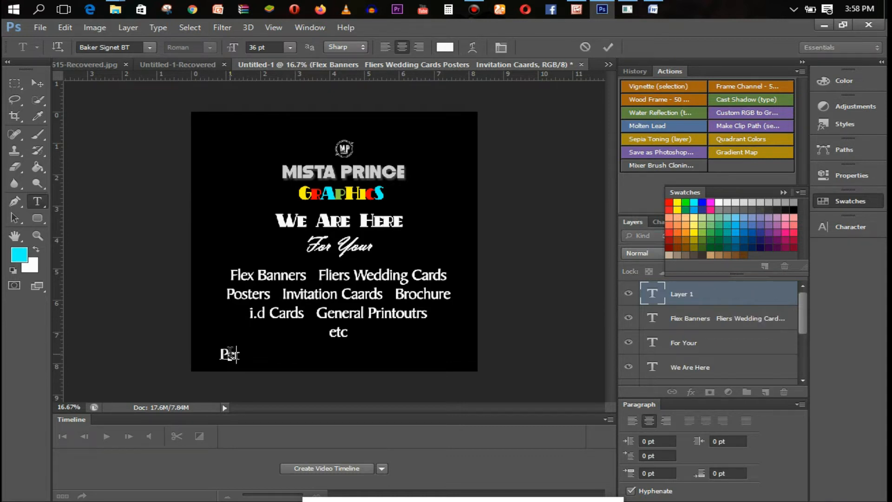
pyautogui.write('atronize us')
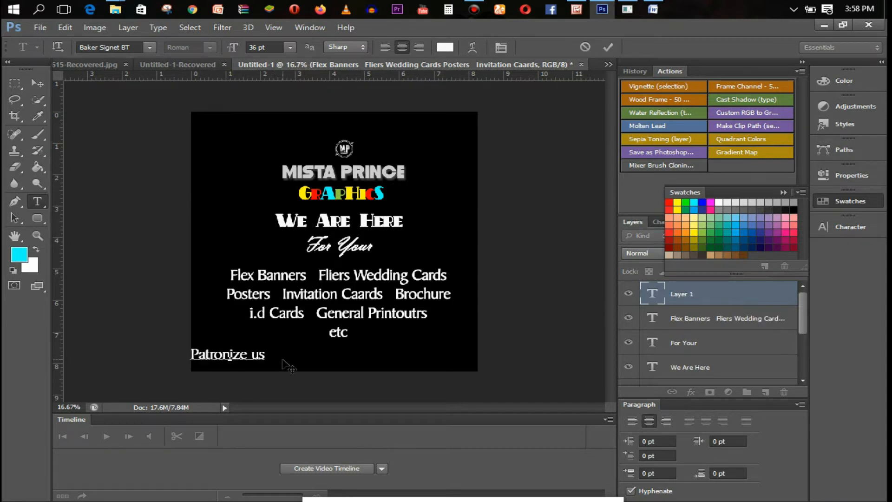
pyautogui.write('ooo, we no deh disappoint')
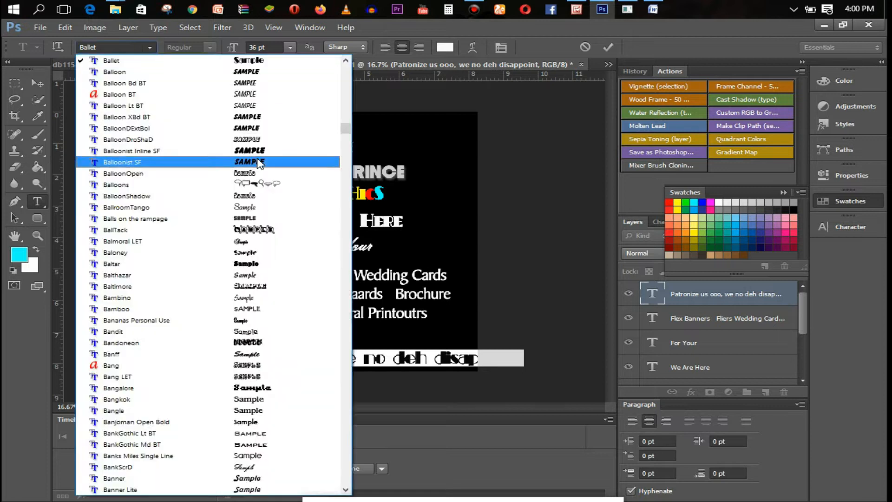
# Style the tagline in Balloonist at 24 pt and commit it
pyautogui.click(131, 150)
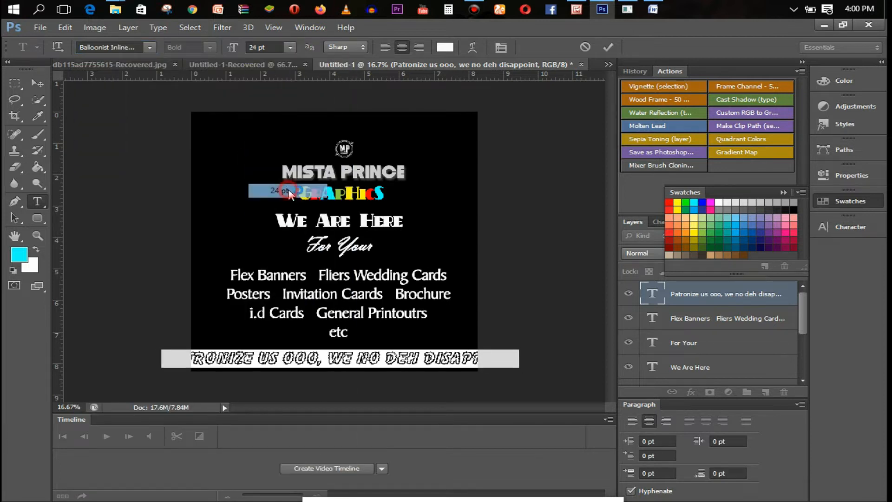
pyautogui.click(608, 47)
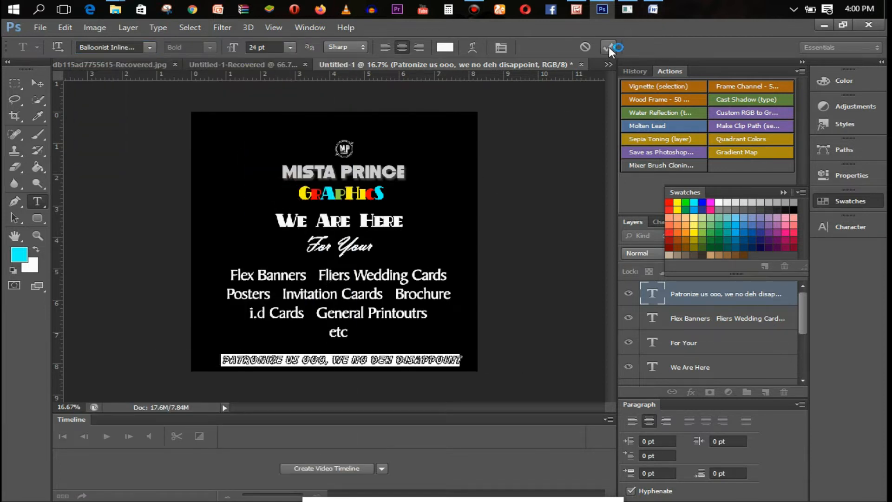
pyautogui.click(608, 48)
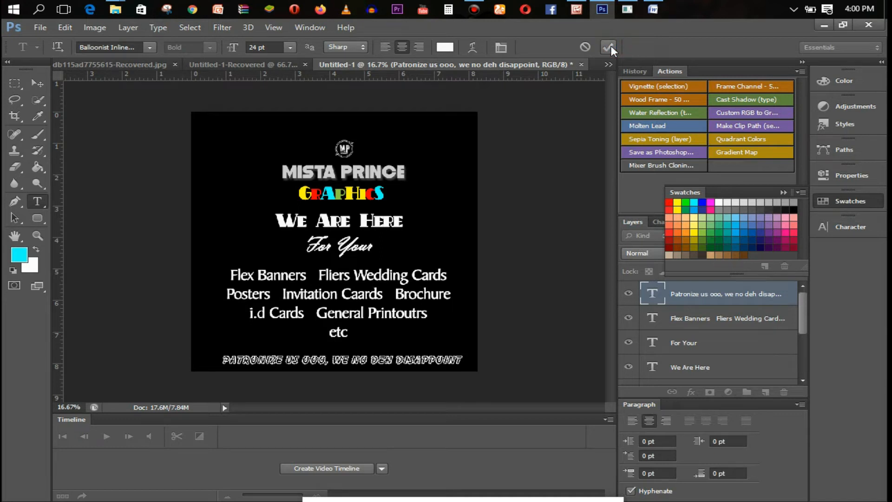
# Restyle the tagline in Banks Miles Single Line and commit the change
pyautogui.click(608, 47)
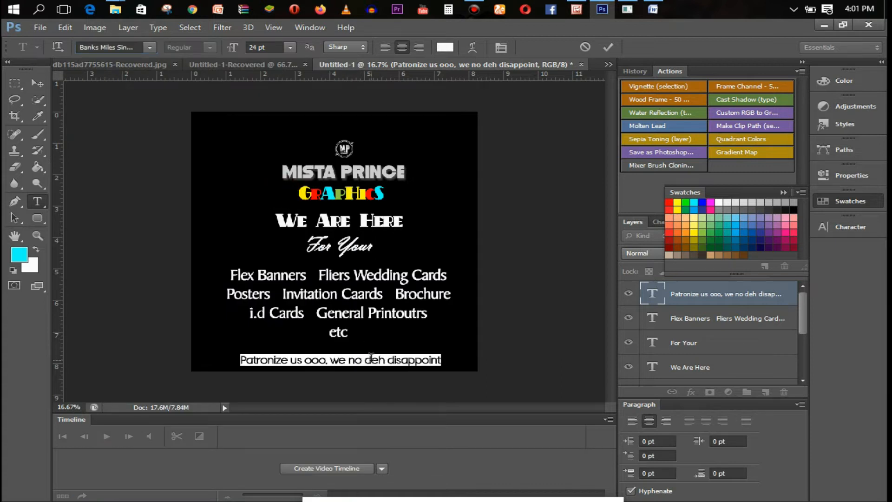
pyautogui.click(608, 47)
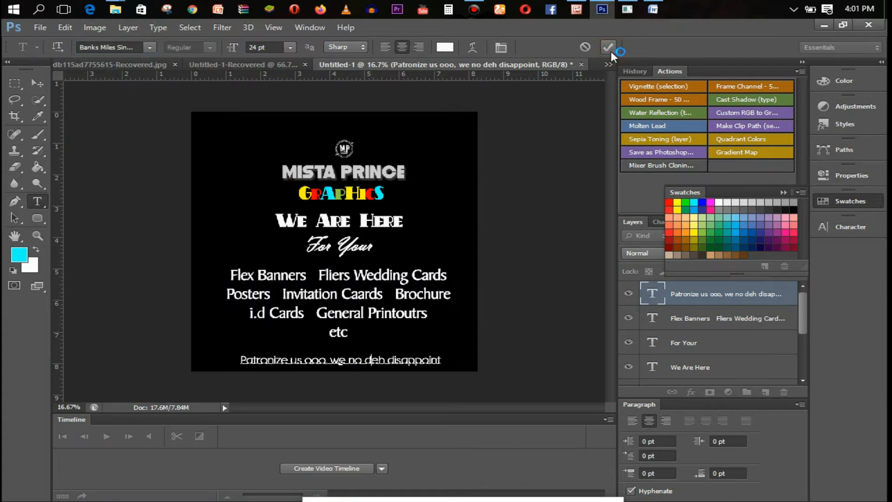
pyautogui.click(608, 48)
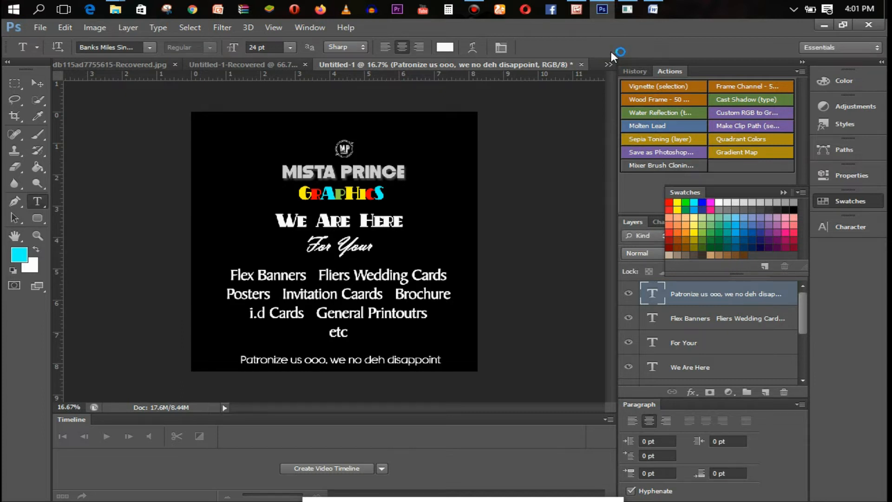
pyautogui.moveTo(485, 201)
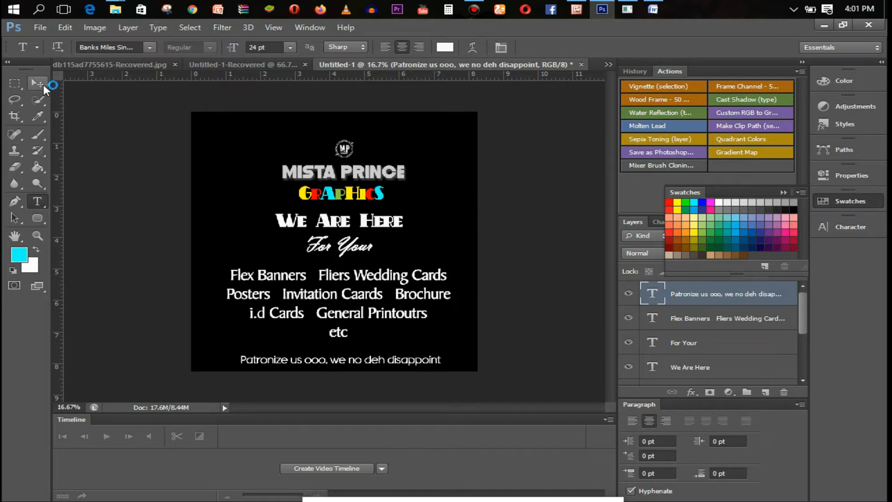
# Frame the services list with a rounded rectangle: no fill, white stroke about 5.5 pt
pyautogui.click(37, 218)
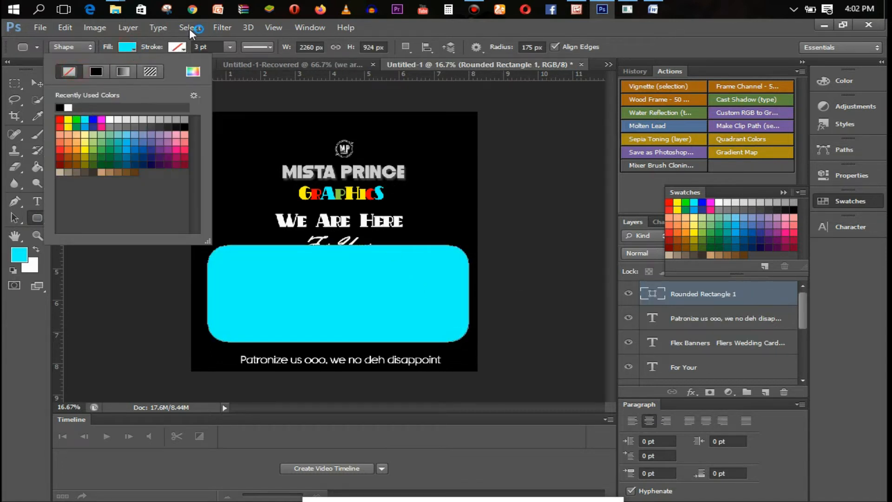
pyautogui.click(118, 71)
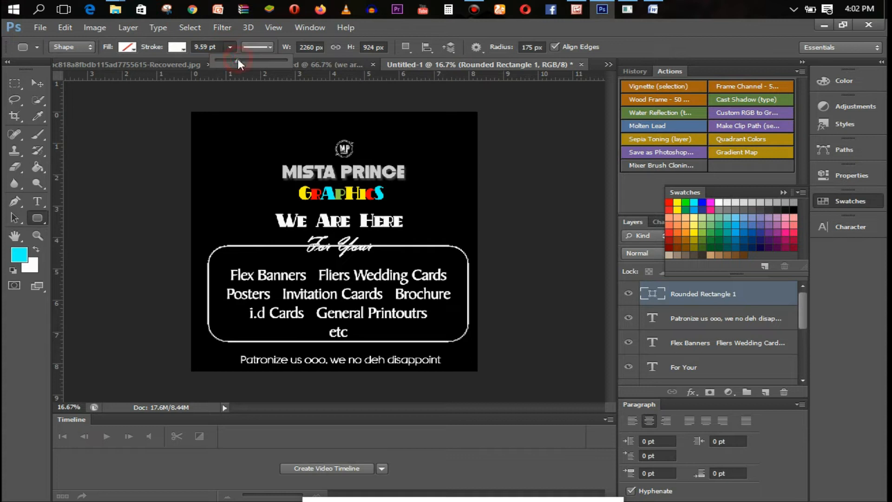
pyautogui.moveTo(233, 61); pyautogui.dragTo(249, 63)
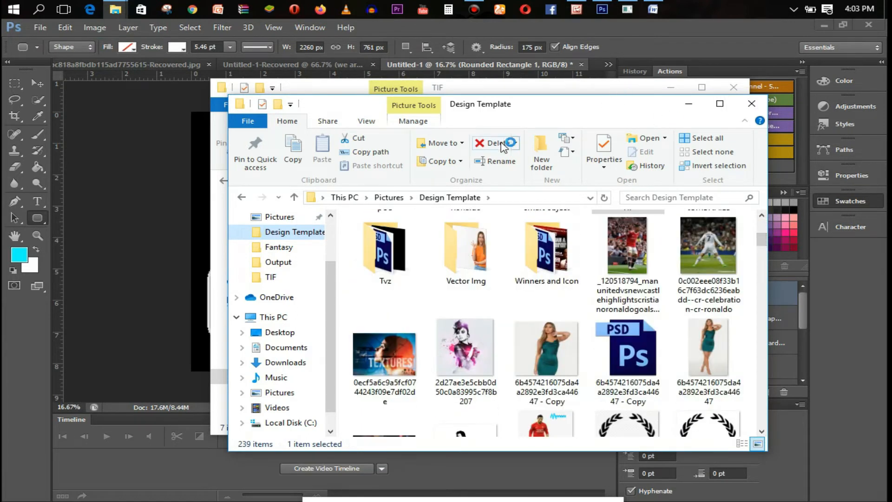
# Bring File Explorer back and open the Vector Img folder holding the girl photo
pyautogui.click(752, 103)
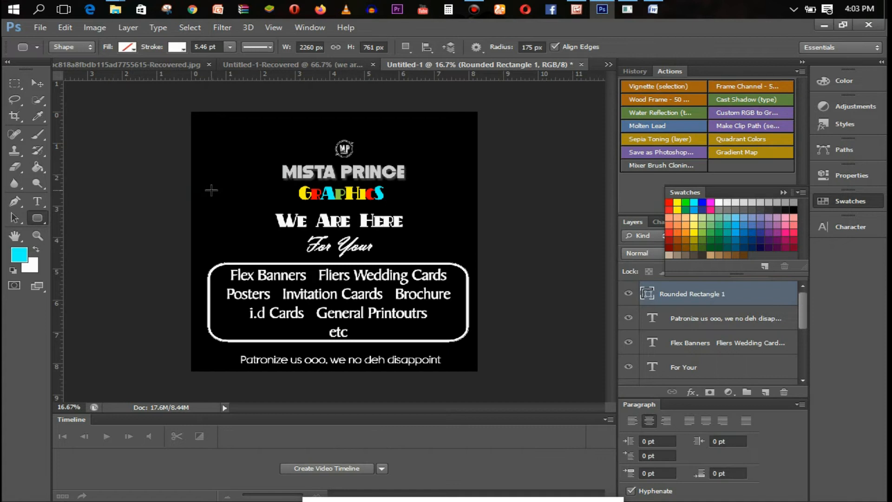
pyautogui.moveTo(224, 6)
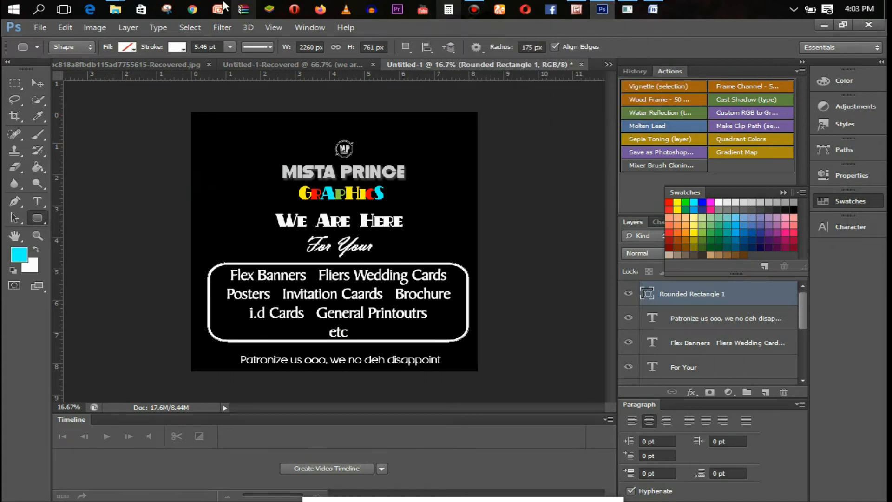
pyautogui.click(114, 9)
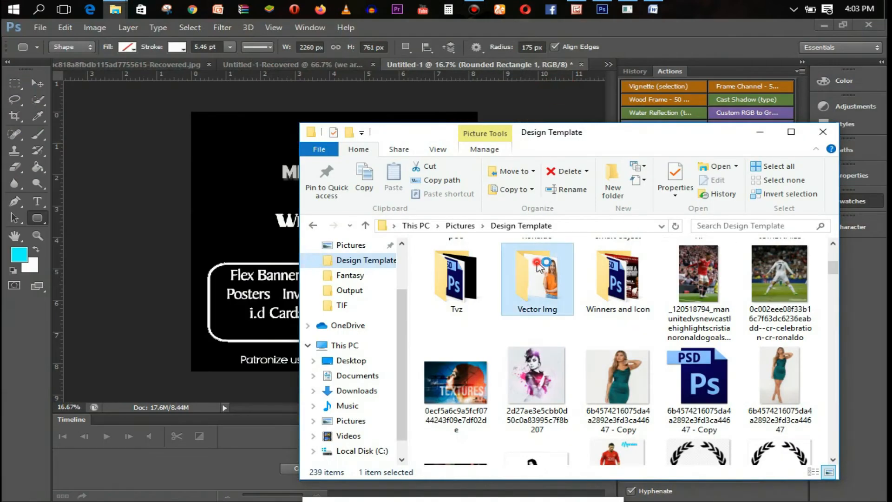
pyautogui.doubleClick(536, 275)
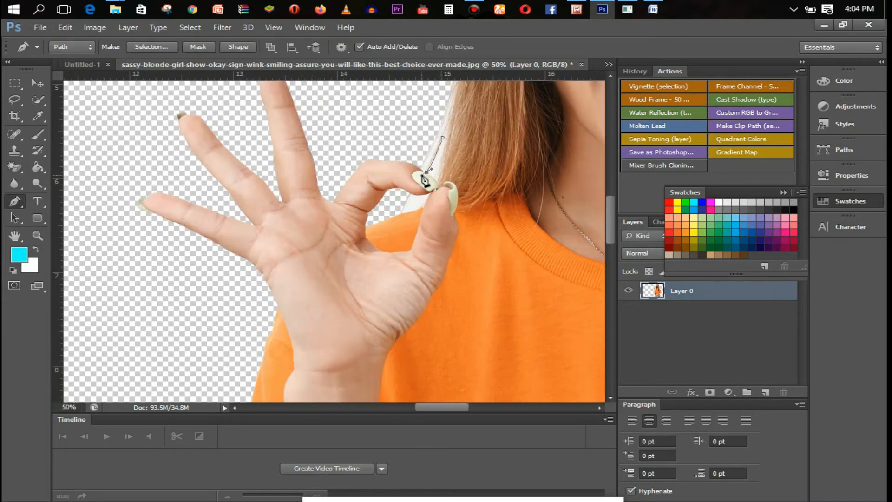
# Fill the backdrop behind the cut-out girl with black before placing her top-left
pyautogui.click(14, 167)
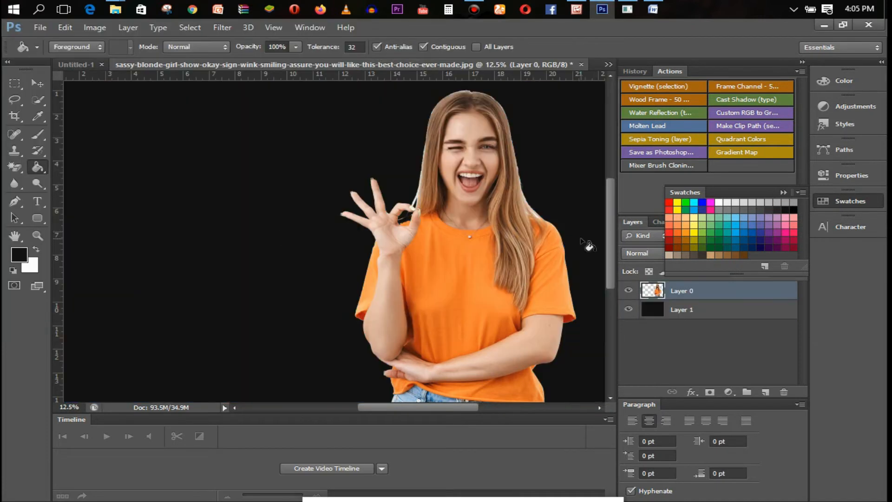
pyautogui.click(14, 99)
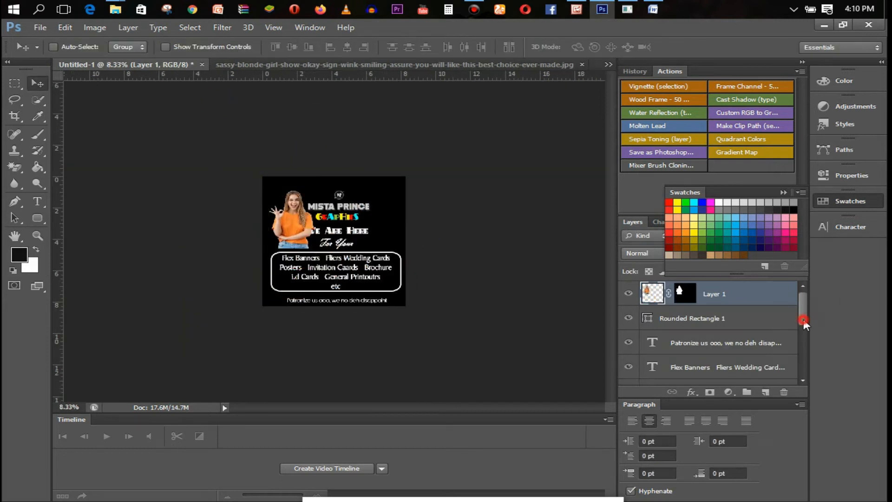
# Select the girl photo layer (Layer 1) and give it a fresh blank layer mask
pyautogui.scroll(-3)
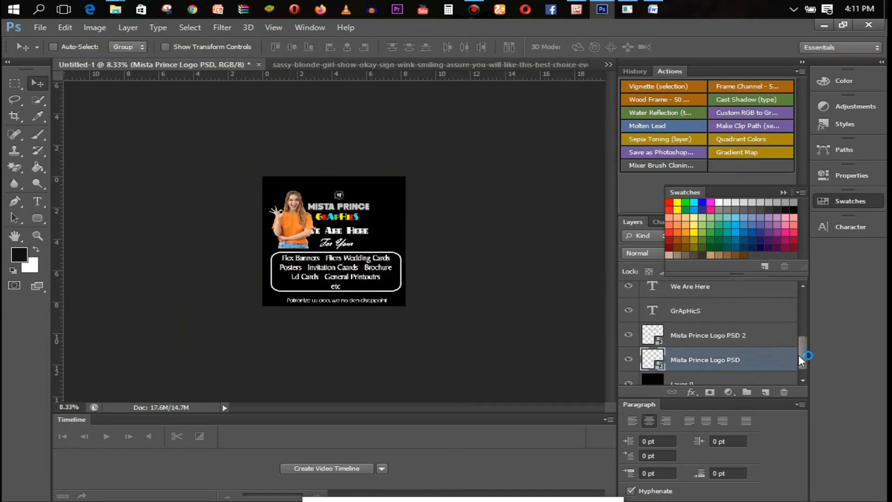
pyautogui.scroll(3)
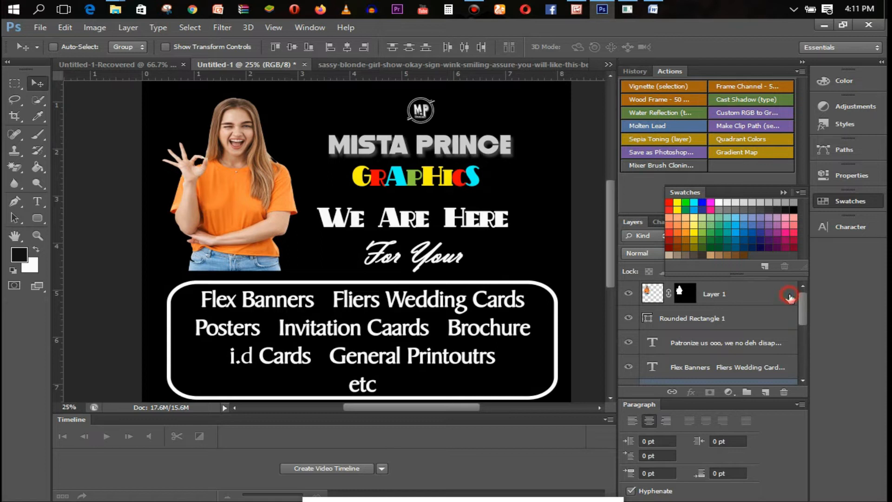
pyautogui.click(714, 294)
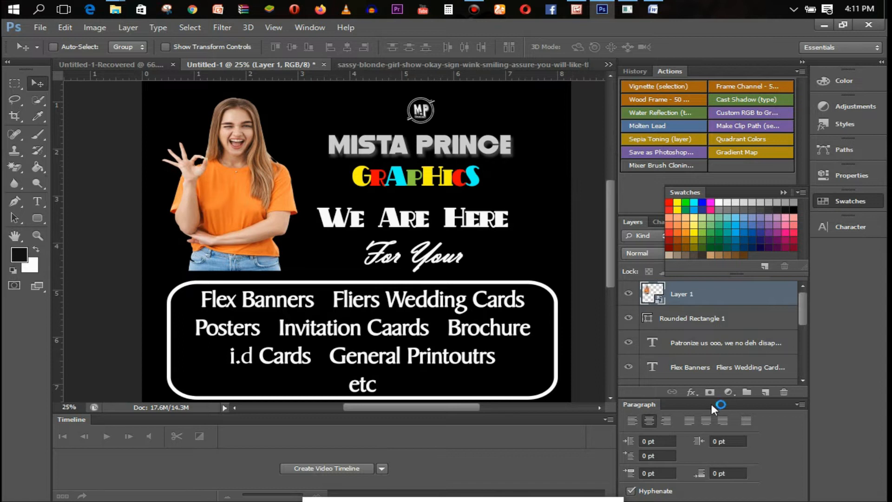
pyautogui.click(727, 392)
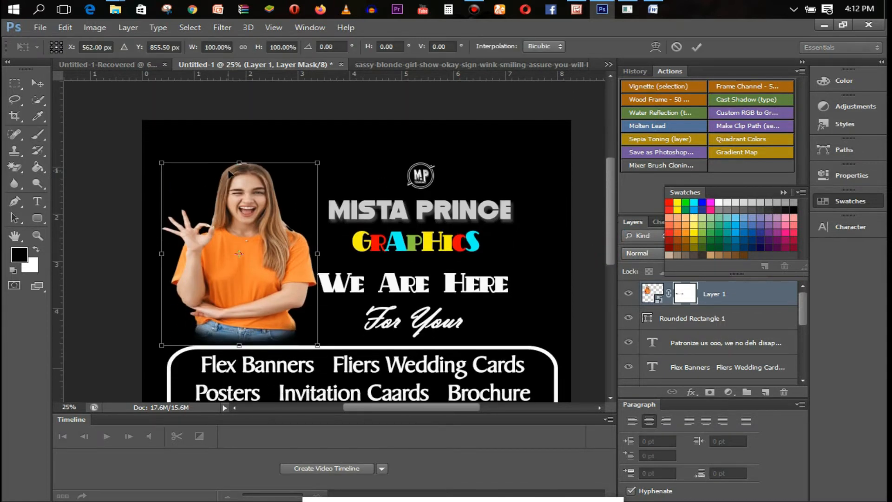
# Commit the girl's new size, then select the Mista Prince Logo PSD layer to move it
pyautogui.click(14, 133)
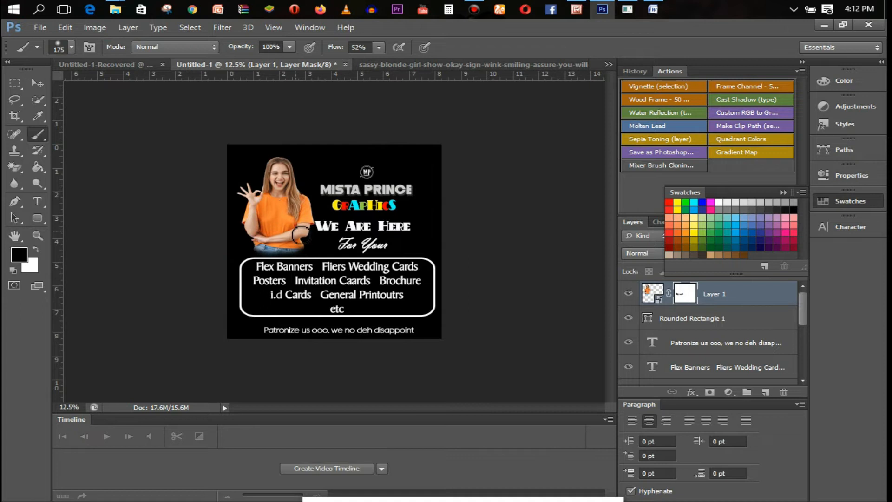
pyautogui.moveTo(357, 222)
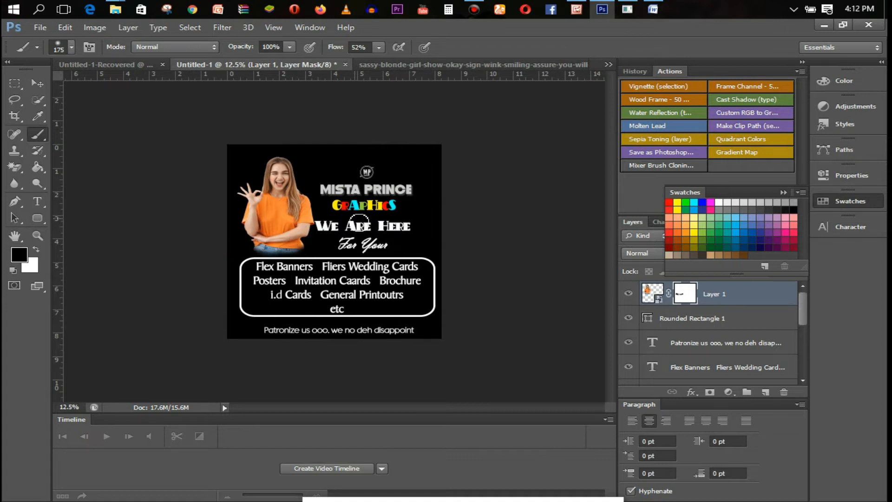
pyautogui.scroll(-3)
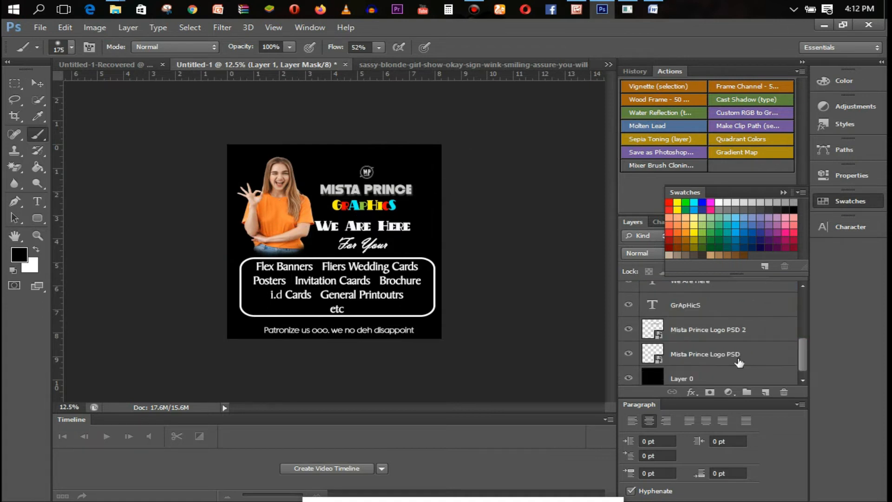
pyautogui.click(705, 353)
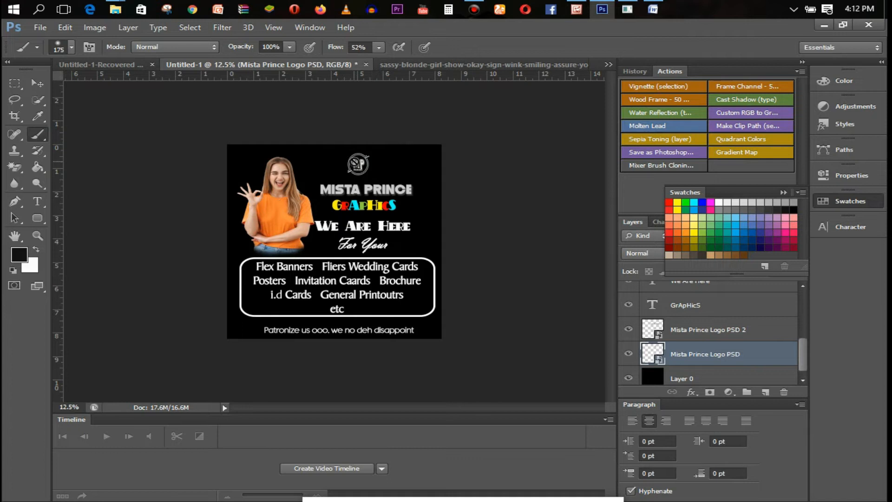
pyautogui.click(14, 84)
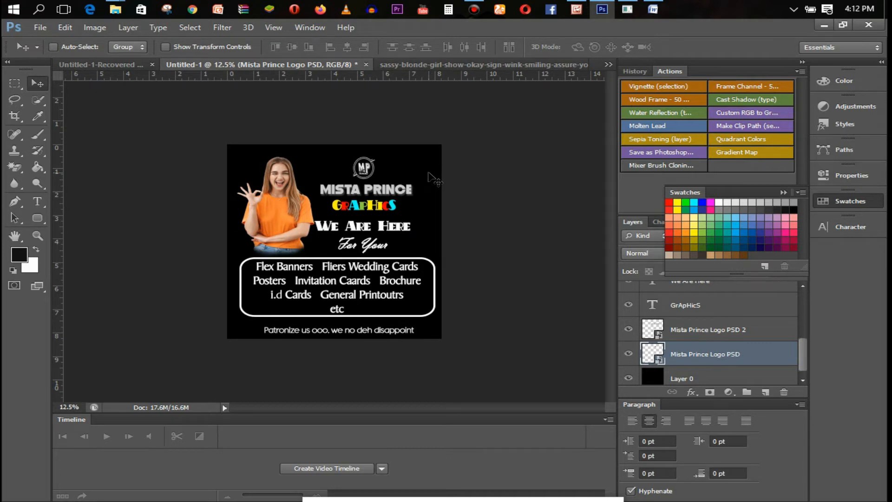
pyautogui.moveTo(475, 222)
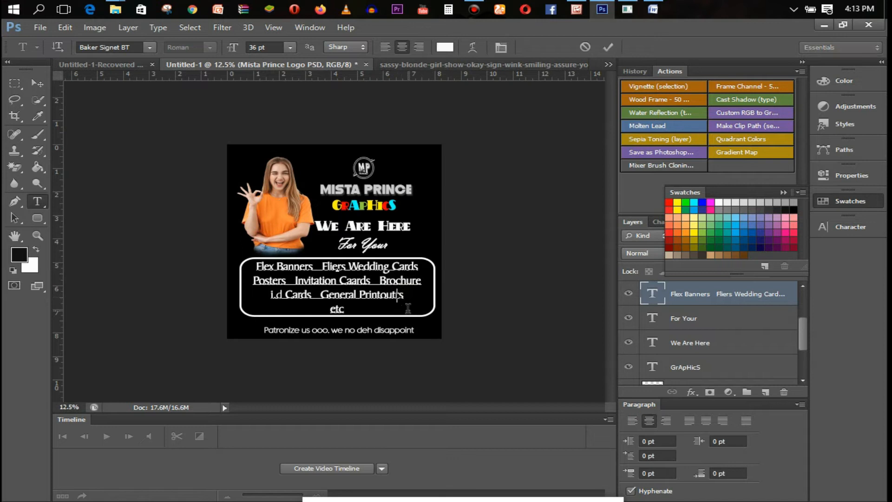
# Commit the 'Cards' and 'Printouts' corrections and add a Levels adjustment clipped to Layer 1
pyautogui.click(608, 48)
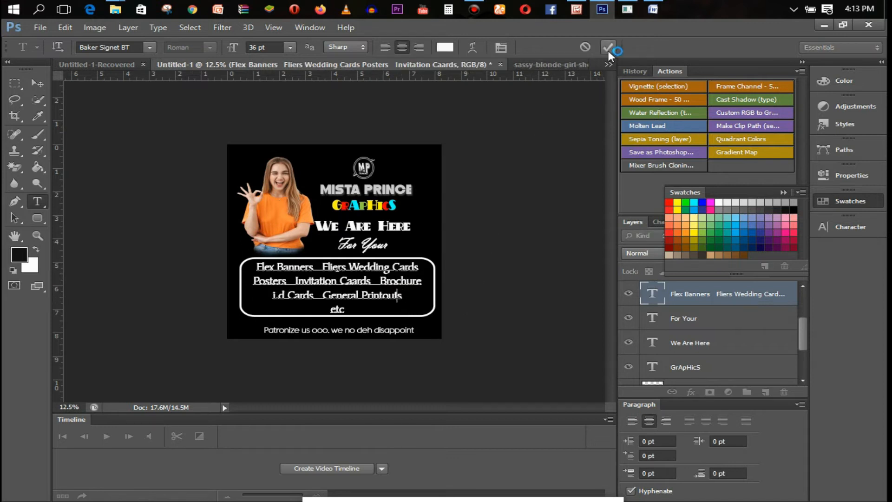
pyautogui.click(608, 47)
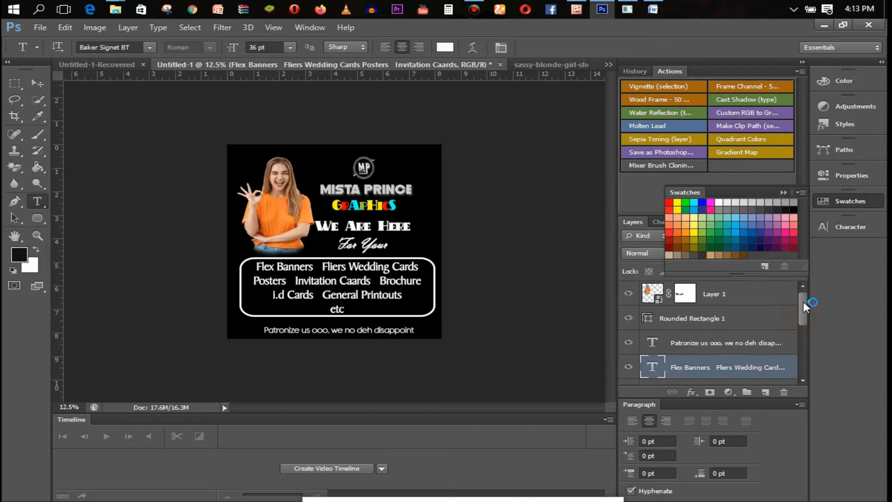
pyautogui.click(735, 294)
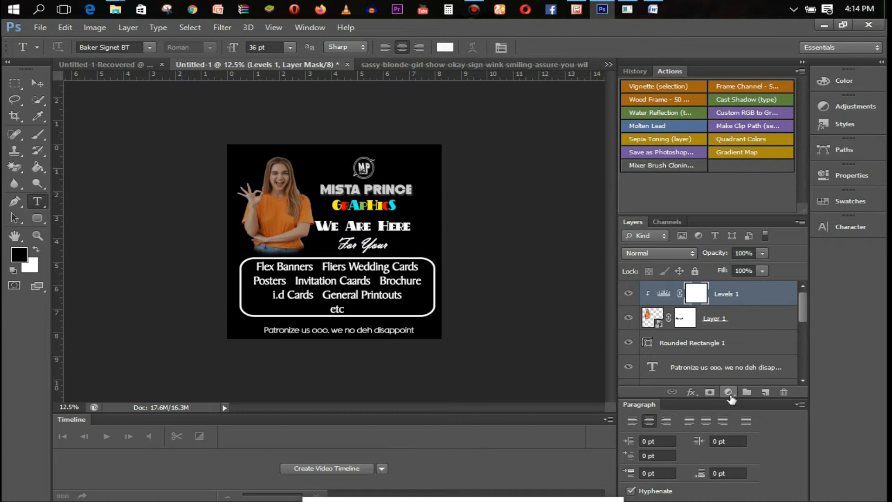
# Add a Color Balance adjustment layer with Midtones -49, +12, +33
pyautogui.click(729, 393)
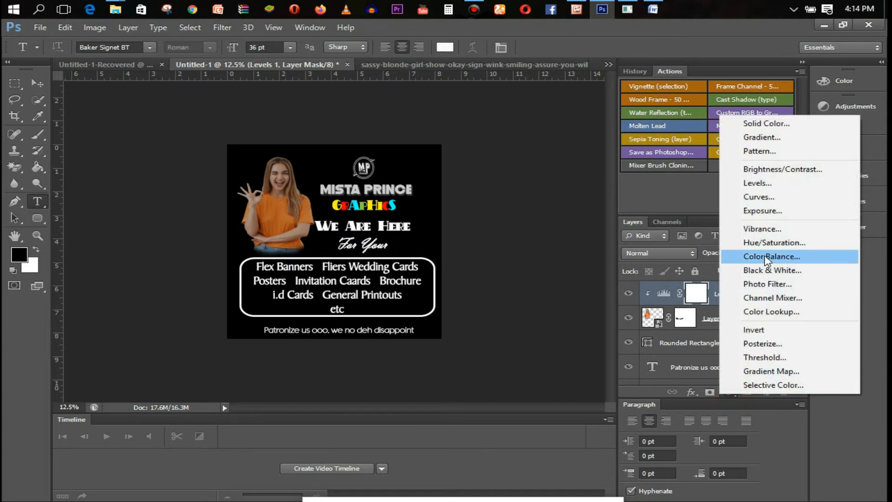
pyautogui.click(773, 257)
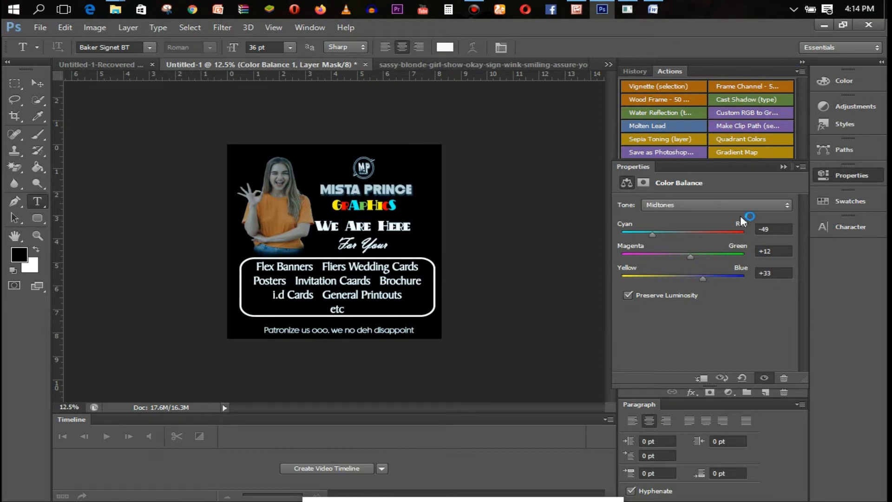
pyautogui.moveTo(804, 64)
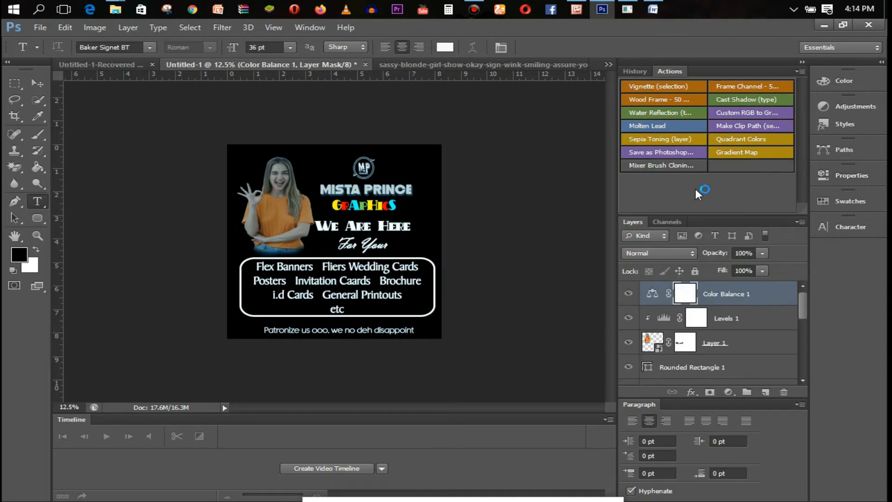
pyautogui.moveTo(471, 97)
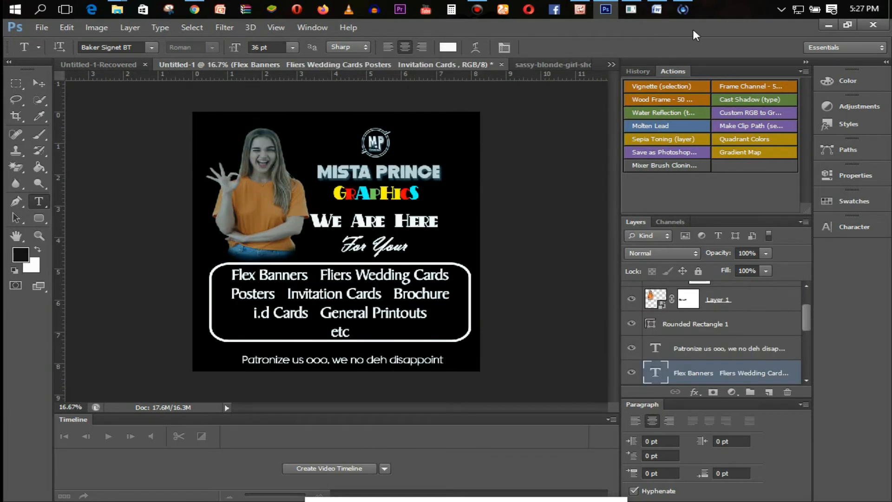
pyautogui.moveTo(586, 94)
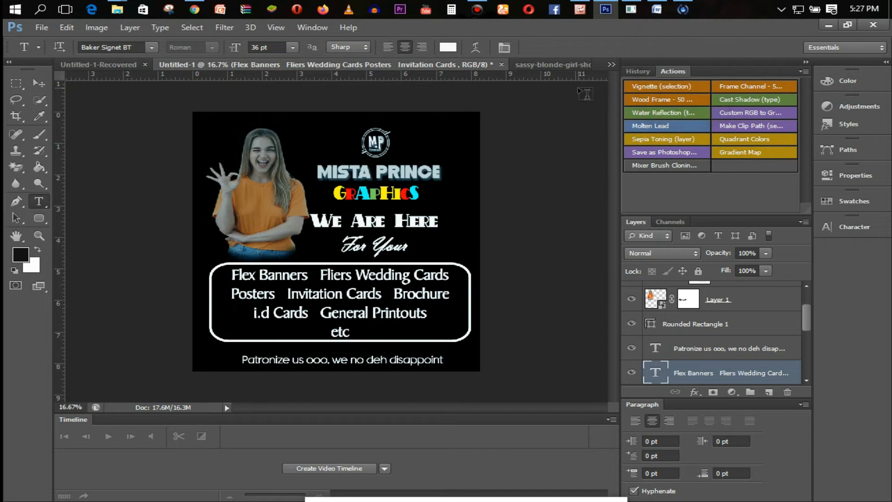
pyautogui.moveTo(229, 347)
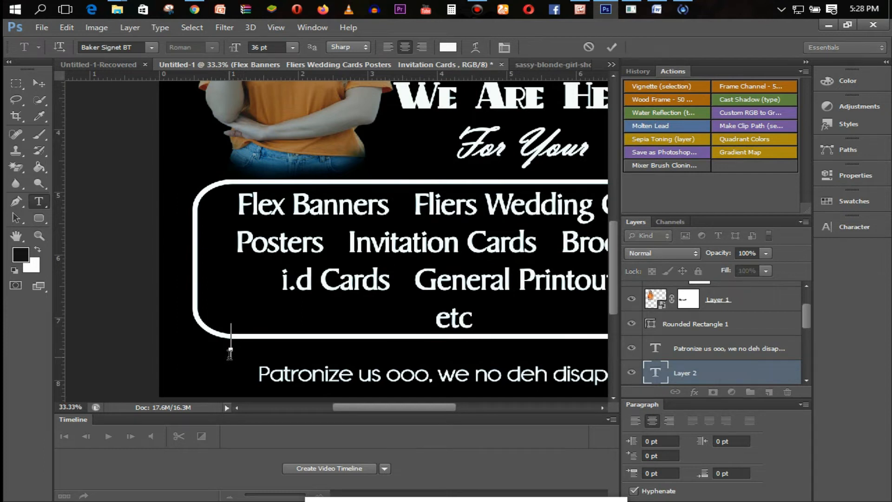
pyautogui.click(291, 47)
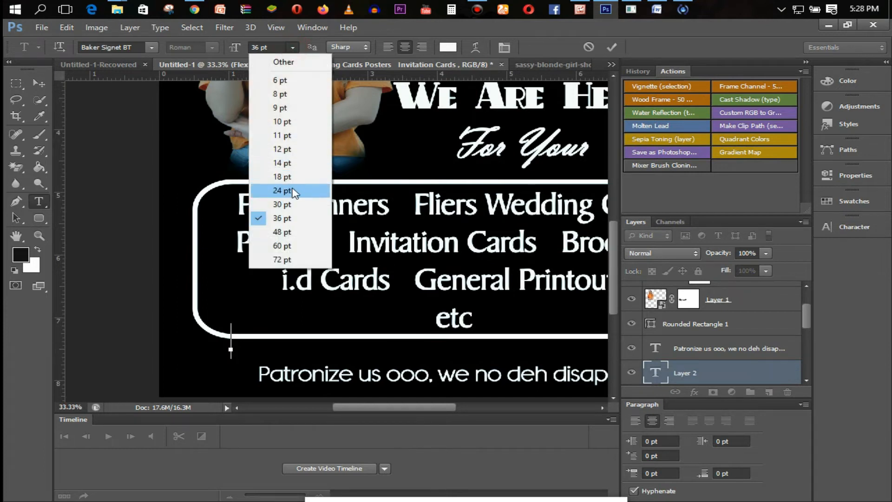
pyautogui.click(283, 190)
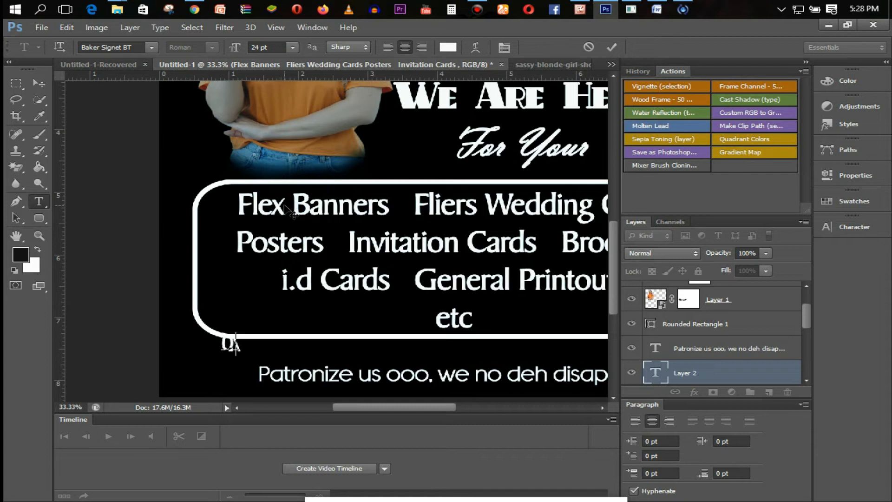
pyautogui.write('0810999')
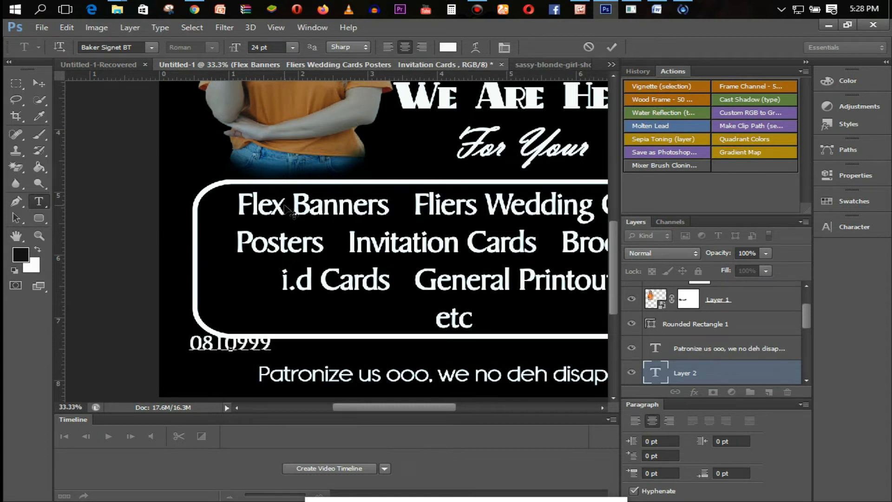
pyautogui.write('93903')
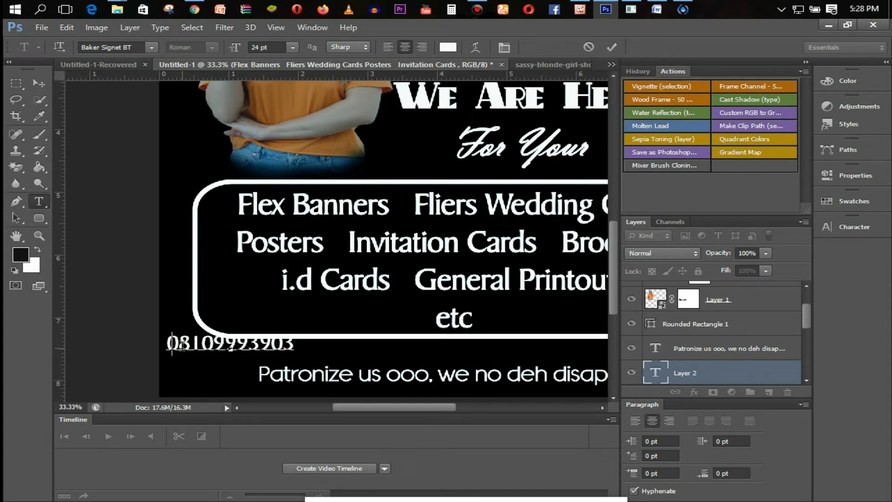
pyautogui.write('+234')
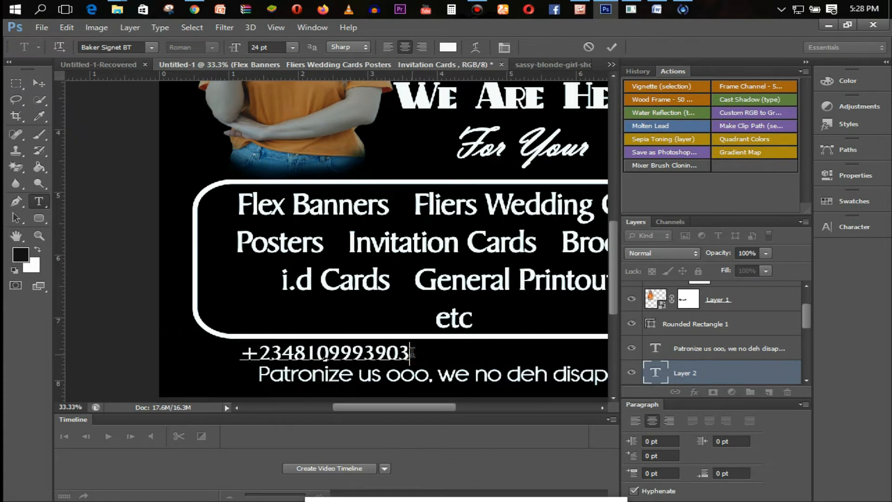
# Add the Miztar_Prince social handles and reduce the contact line to 18 pt
pyautogui.write('Miz-star Prince')
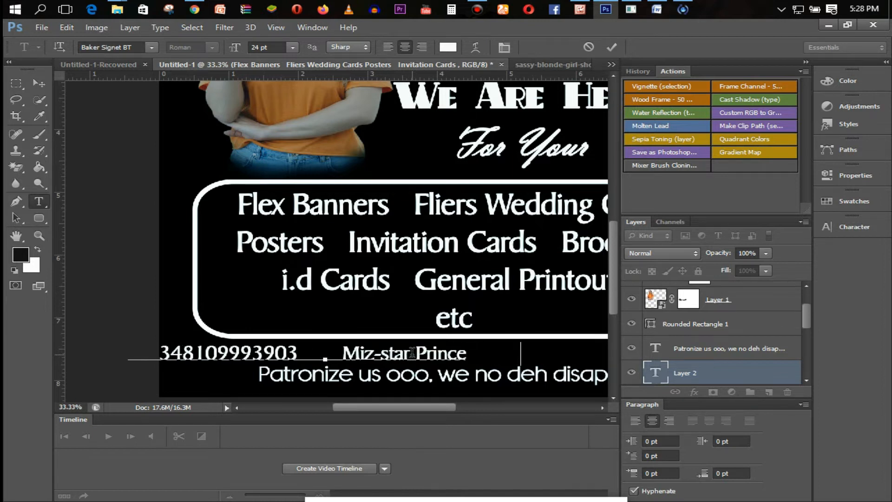
pyautogui.write('Miztar')
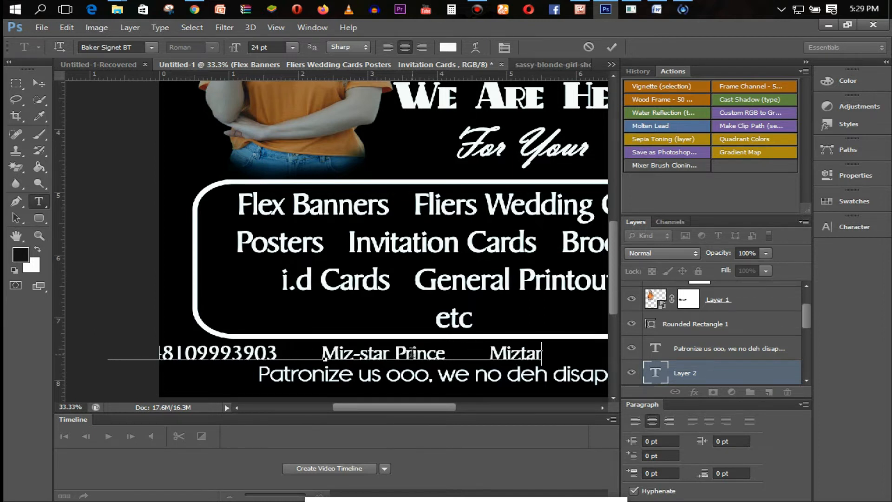
pyautogui.write('_Prince   Mista Prin')
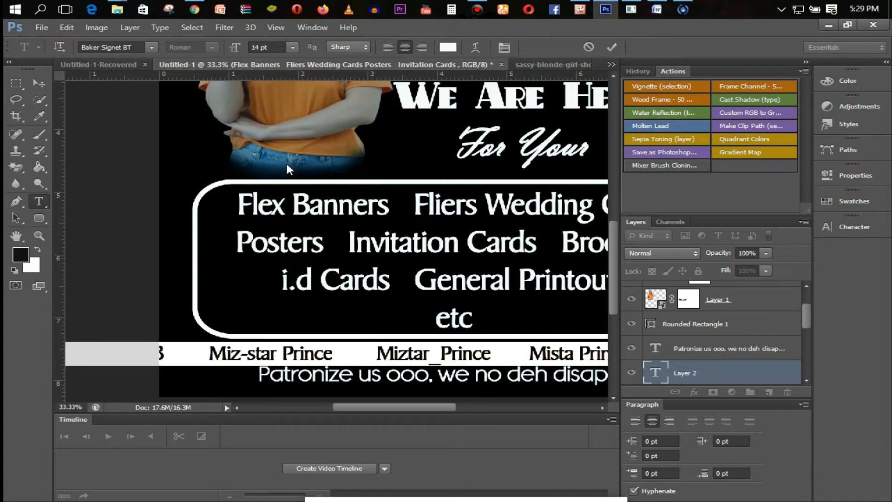
pyautogui.click(292, 47)
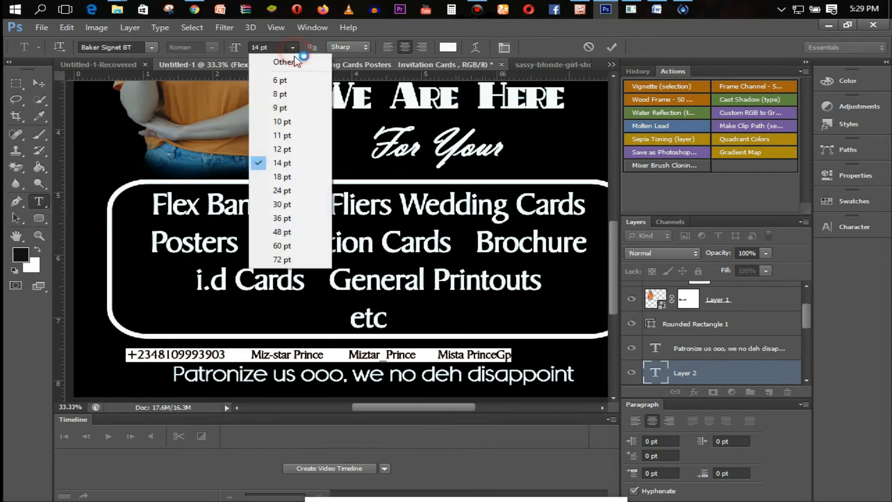
pyautogui.click(283, 177)
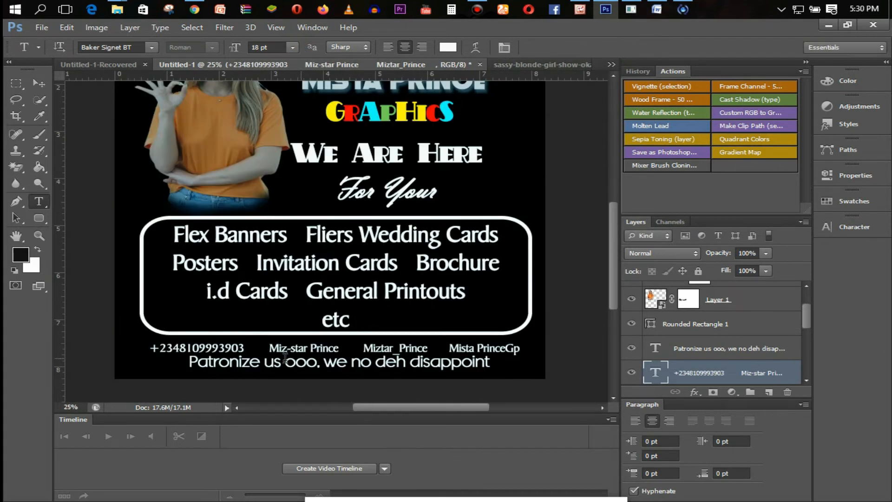
pyautogui.moveTo(41, 27)
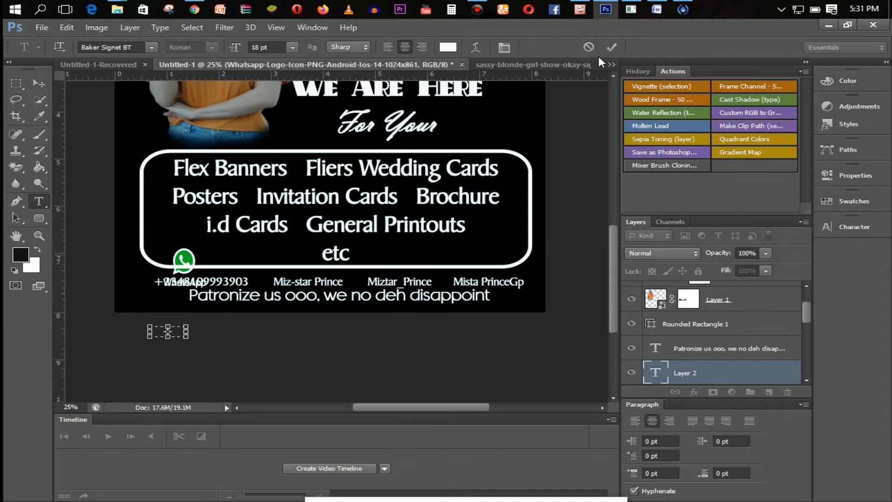
pyautogui.moveTo(532, 37)
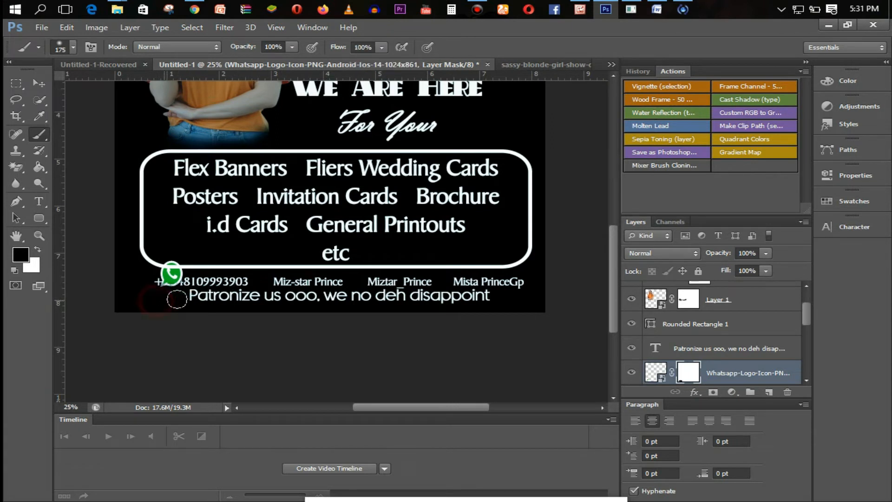
# Mask the WhatsApp image's edges, shrink it and commit it beside the phone number
pyautogui.click(16, 83)
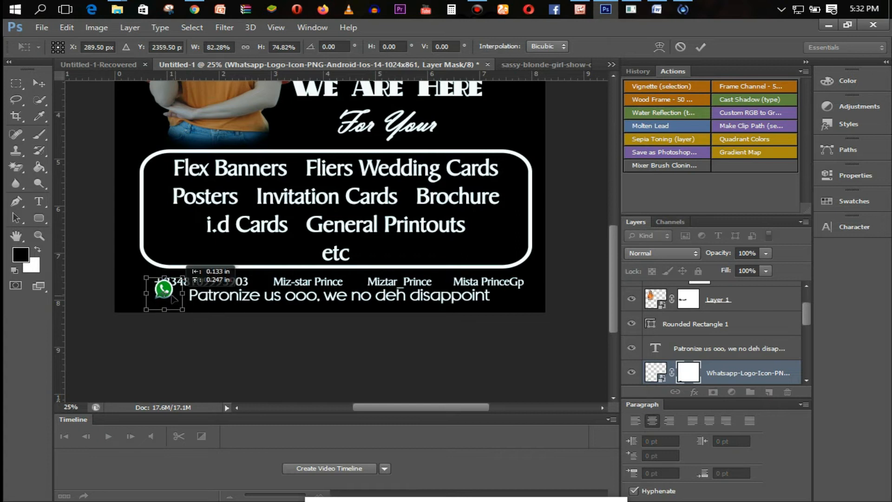
pyautogui.moveTo(165, 289); pyautogui.dragTo(140, 285)
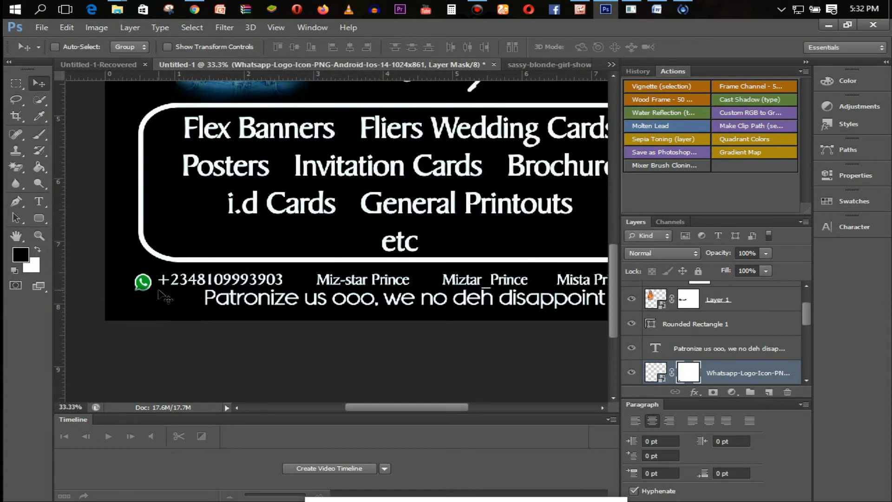
pyautogui.click(17, 133)
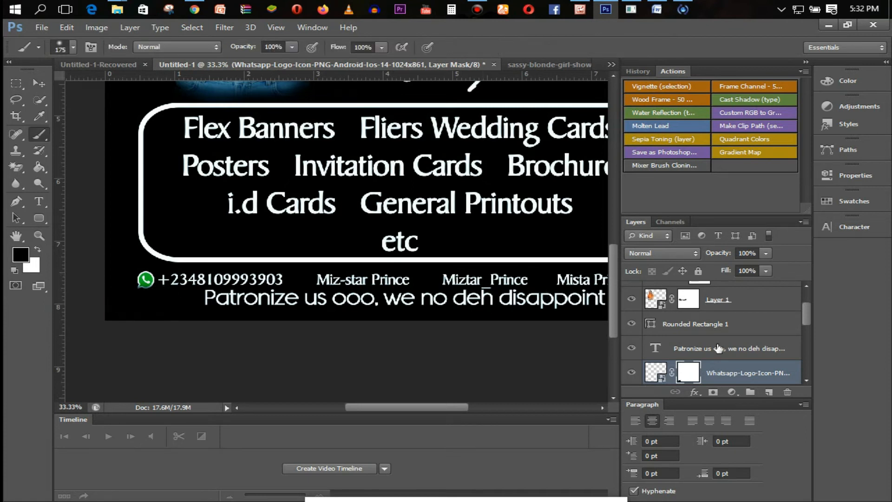
# Reveal the full WhatsApp image with its label and adjust its layer mask
pyautogui.click(729, 377)
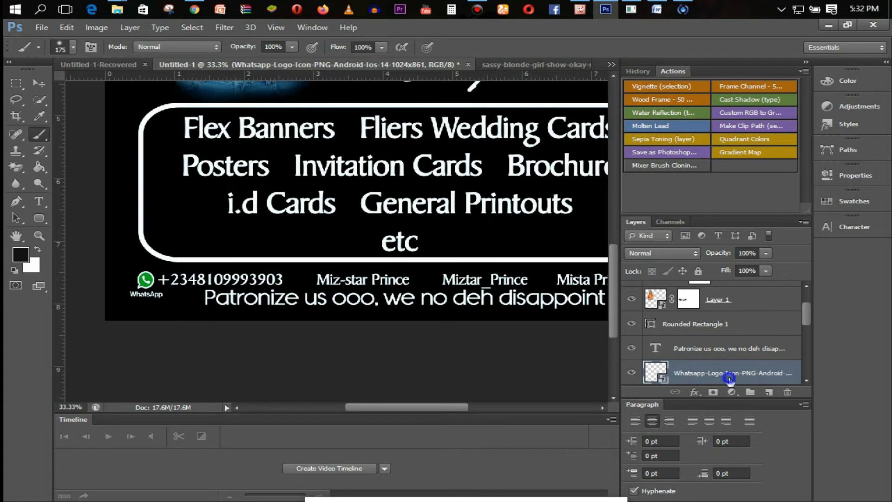
pyautogui.click(15, 166)
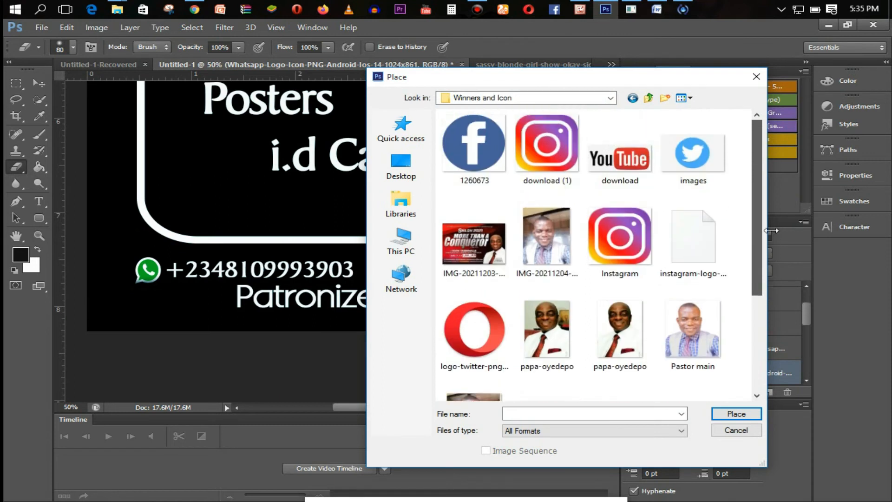
# Place the Facebook icon and resize it beside the Miz-star Prince handle
pyautogui.click(735, 414)
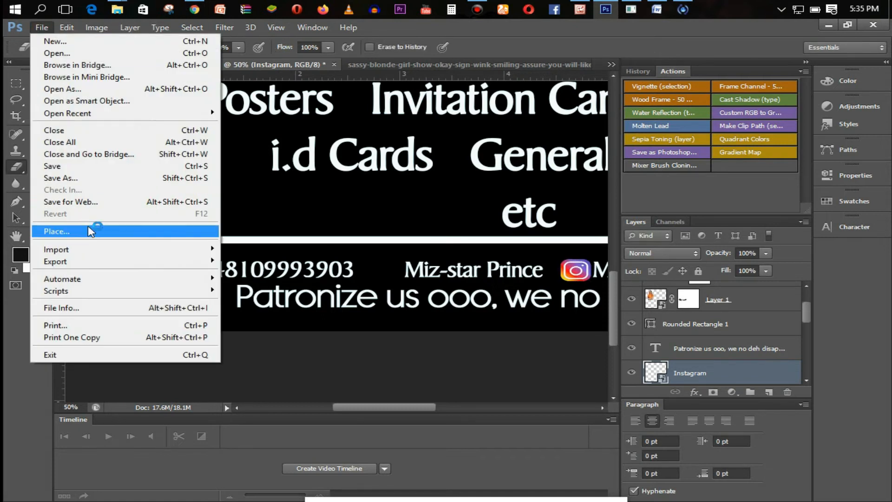
pyautogui.click(57, 232)
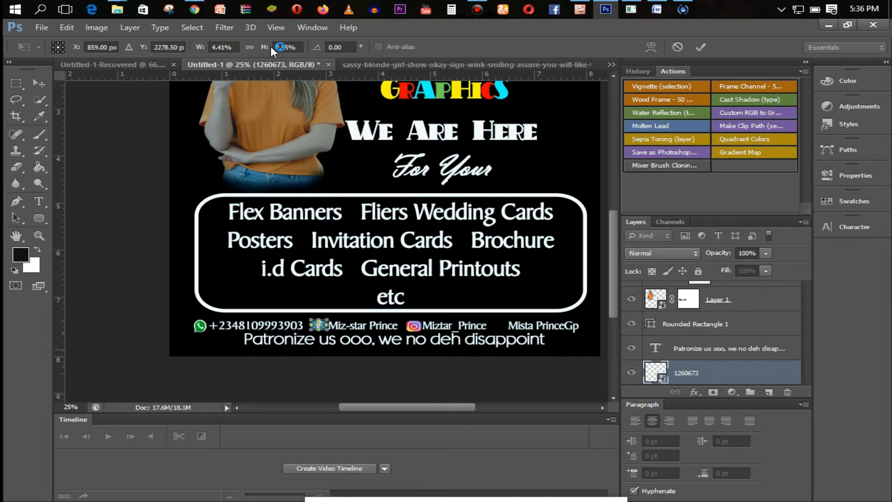
pyautogui.click(16, 168)
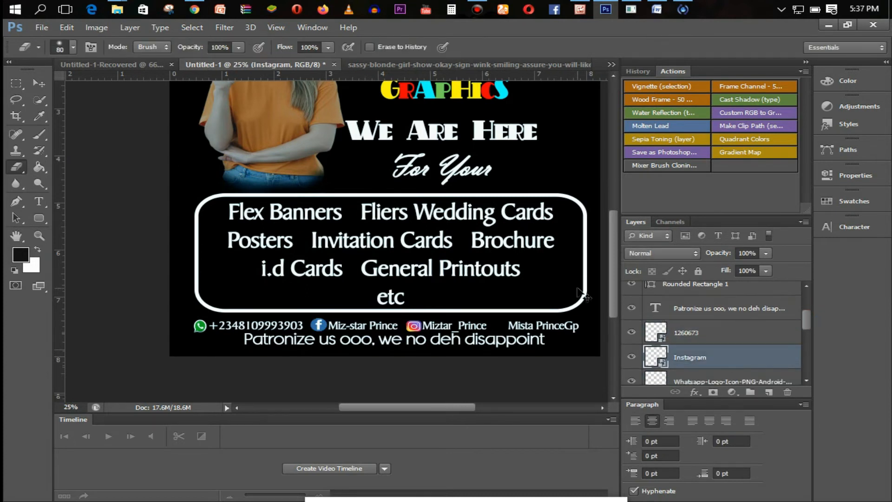
pyautogui.moveTo(541, 140)
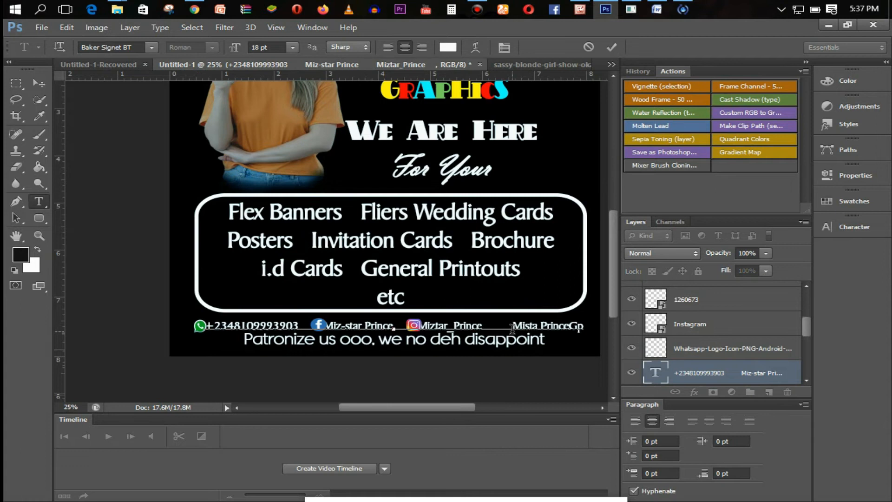
# Adjust the contact line's spacing and begin placing the next icon image
pyautogui.click(611, 48)
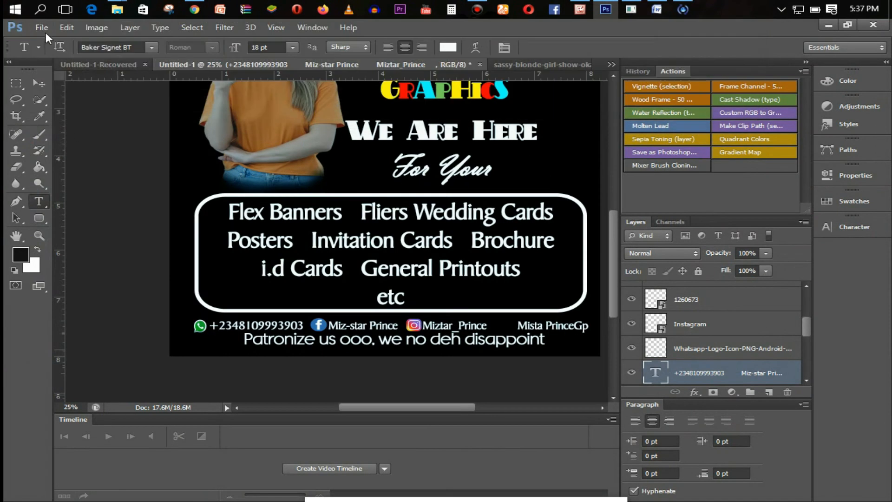
pyautogui.click(41, 27)
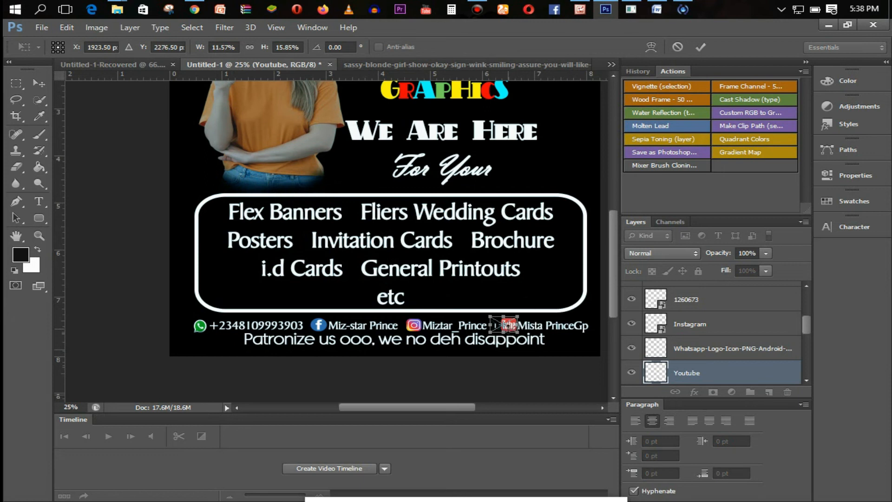
# Commit the YouTube icon before the Mista PrinceGp handle with a Stroke layer style
pyautogui.click(39, 201)
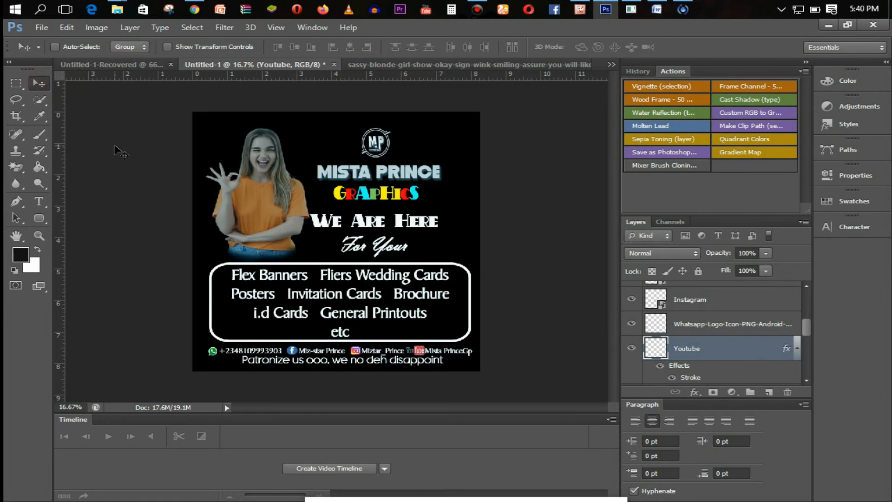
pyautogui.moveTo(509, 269)
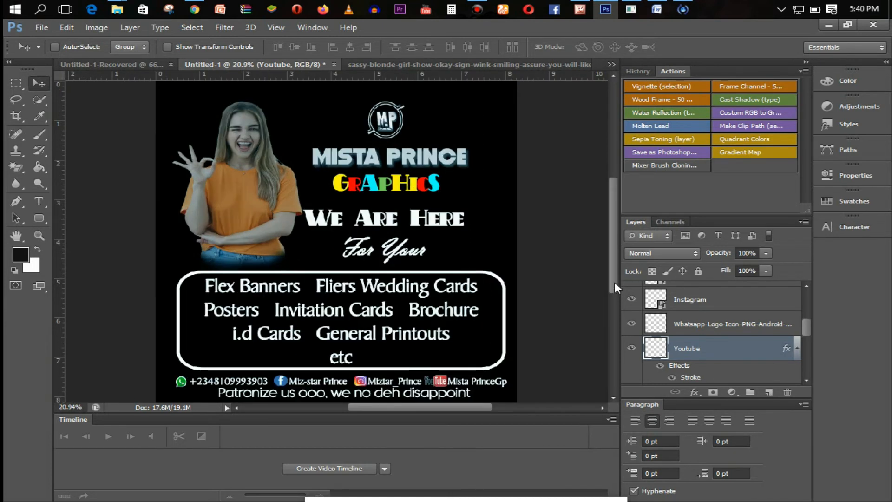
pyautogui.scroll(3)
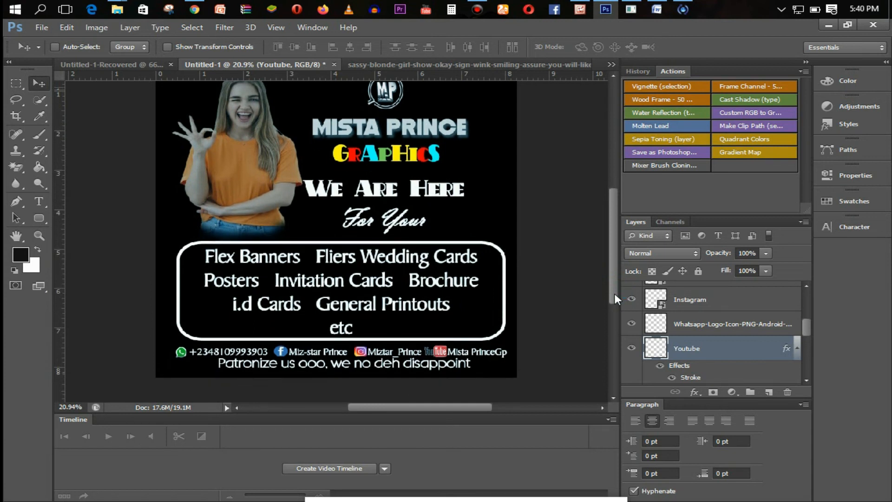
pyautogui.moveTo(401, 368)
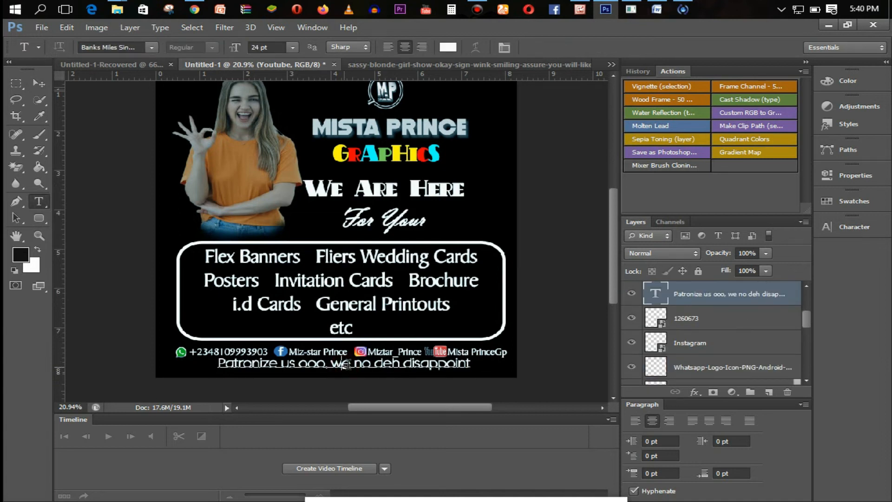
# Set the Patronize us ooo tagline to Banner Lite at 18 pt and commit
pyautogui.click(152, 48)
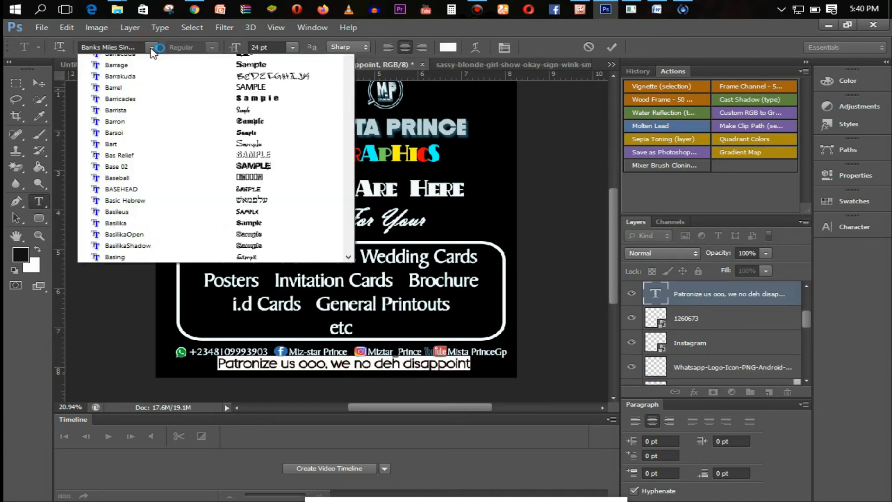
pyautogui.click(102, 48)
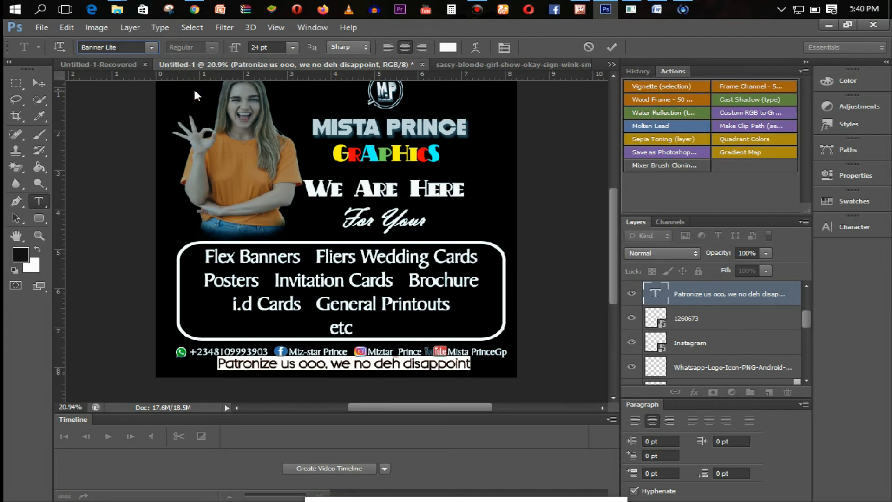
pyautogui.click(191, 47)
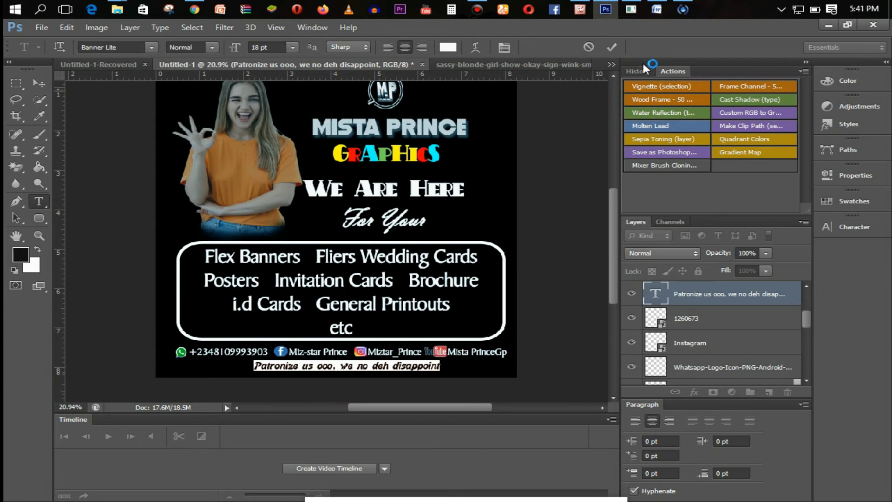
pyautogui.click(612, 47)
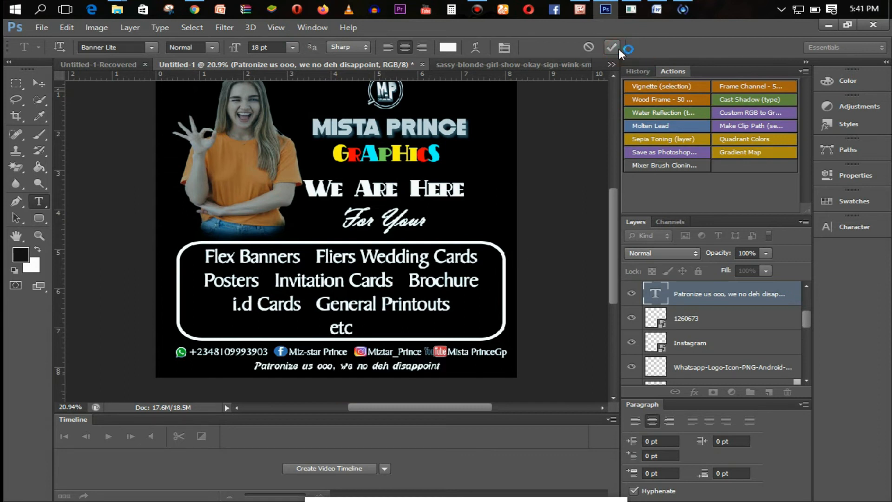
pyautogui.click(612, 47)
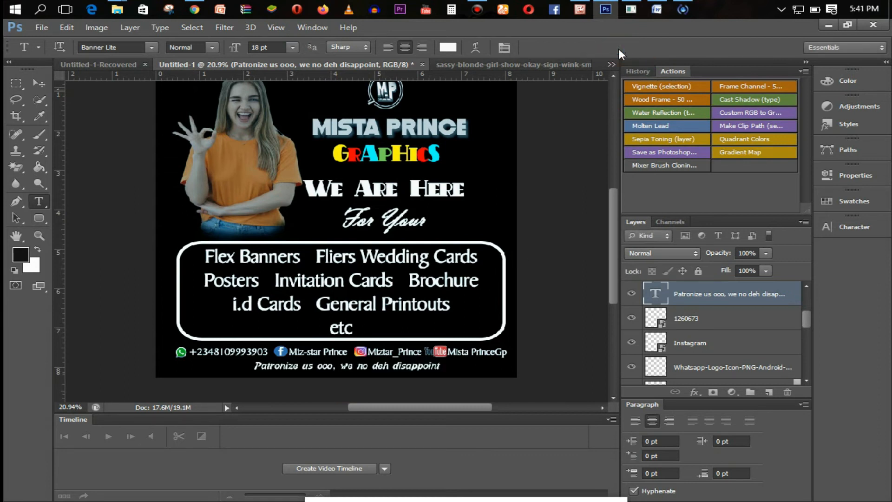
# Scroll the layers list to reach the rounded box layer for the new blank layer
pyautogui.scroll(3)
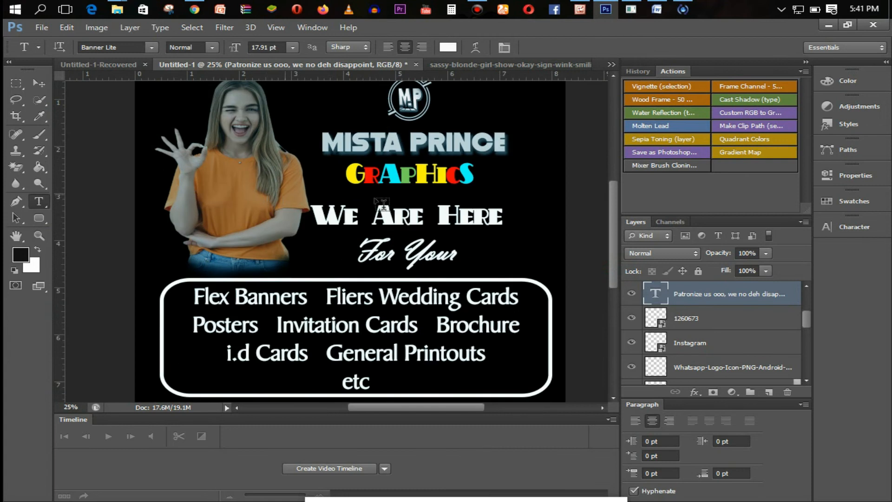
pyautogui.scroll(-3)
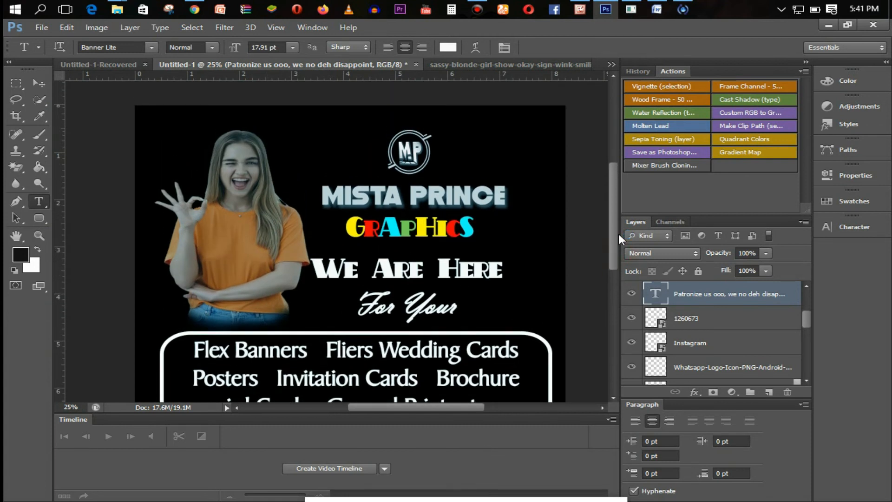
pyautogui.scroll(-3)
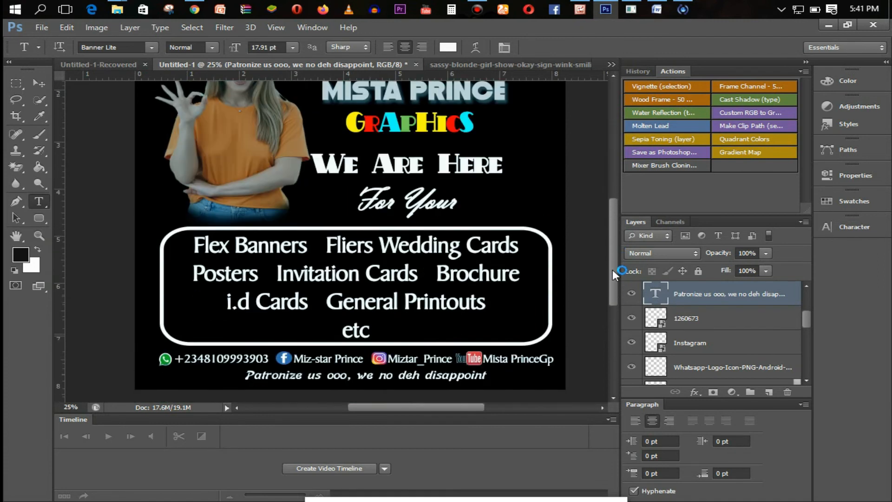
pyautogui.scroll(-3)
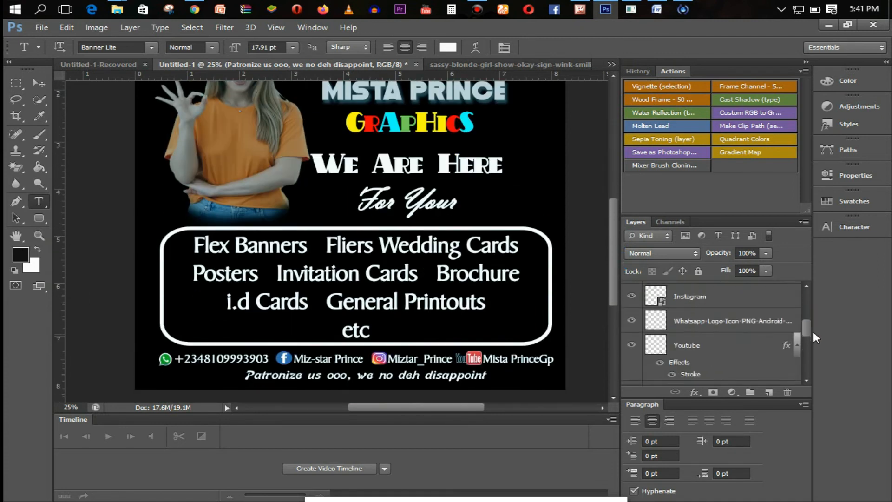
pyautogui.scroll(-3)
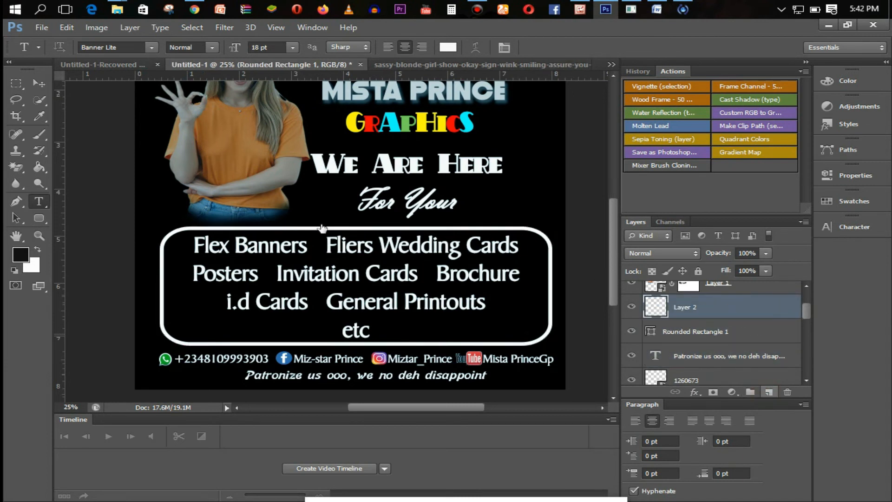
# Paint a squashed cyan soft-brush glow on a new layer named Light set to Soft Light
pyautogui.click(72, 47)
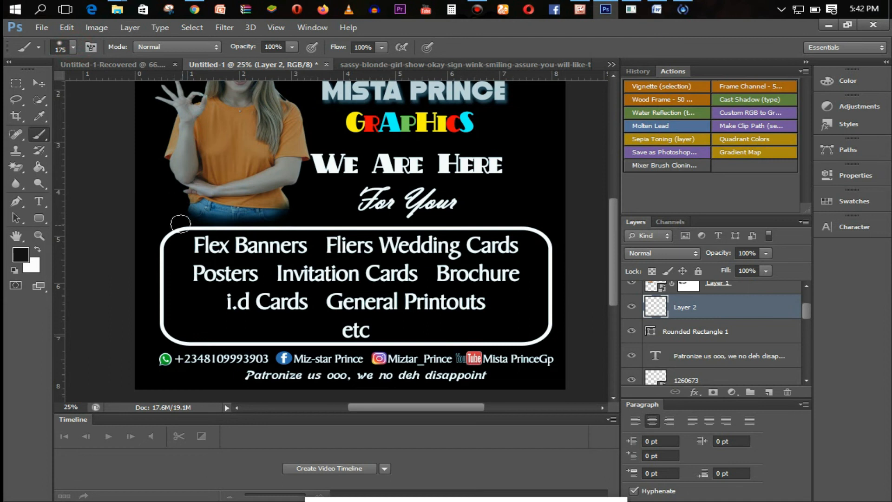
pyautogui.click(854, 201)
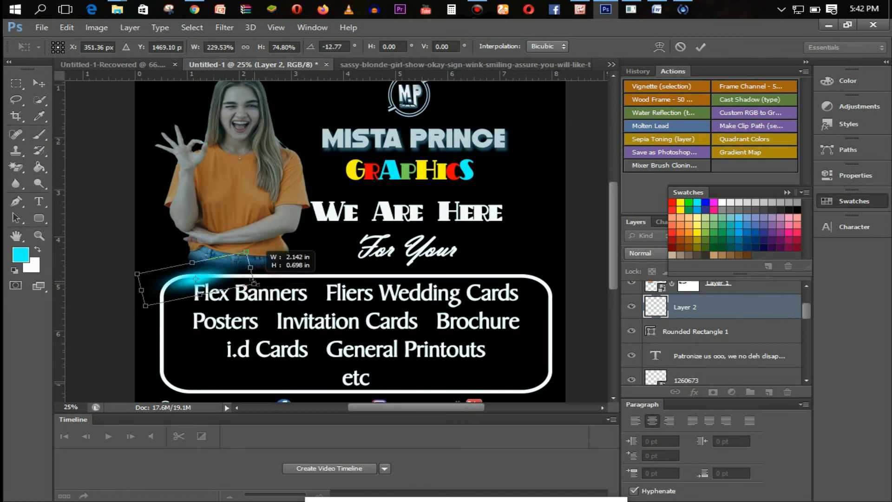
pyautogui.click(39, 134)
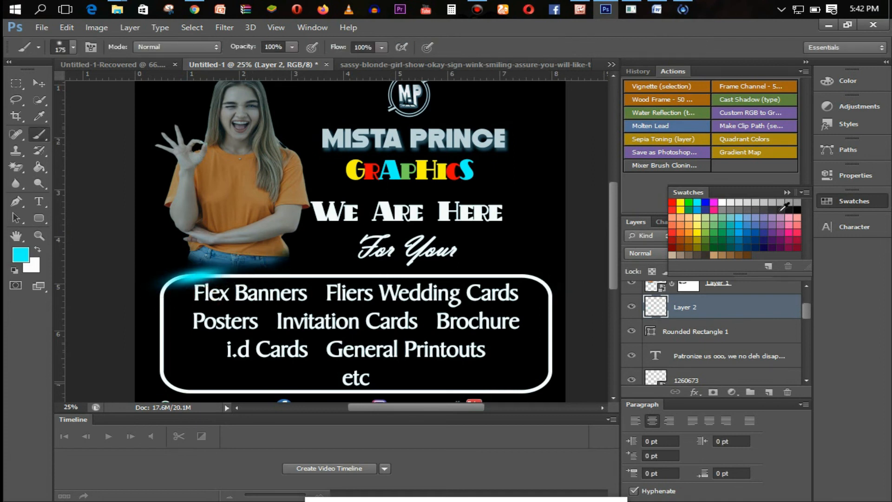
pyautogui.doubleClick(686, 308)
pyautogui.write('Light')
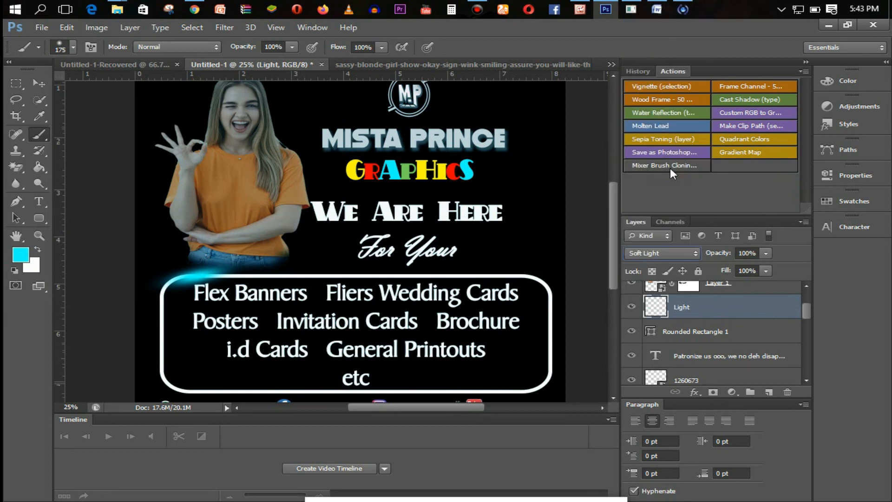
# Duplicate the Light layer at 70% opacity and move the copy to the box's bottom-right corner
pyautogui.click(662, 253)
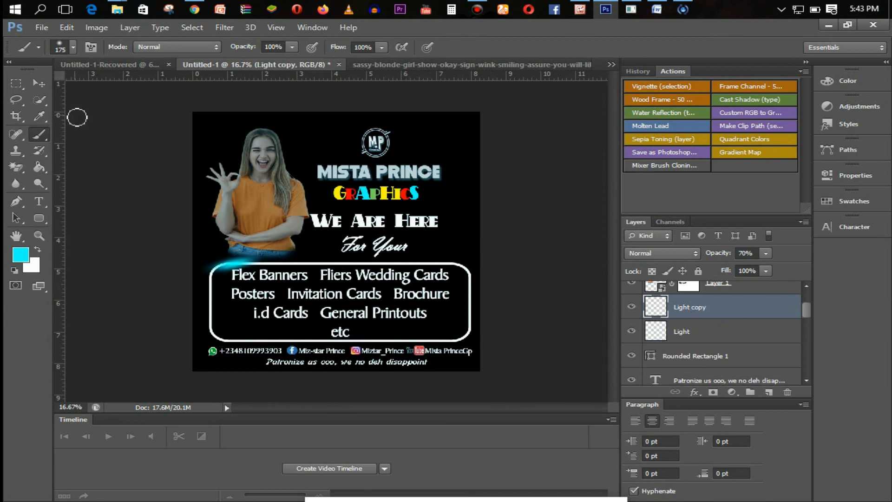
pyautogui.click(15, 83)
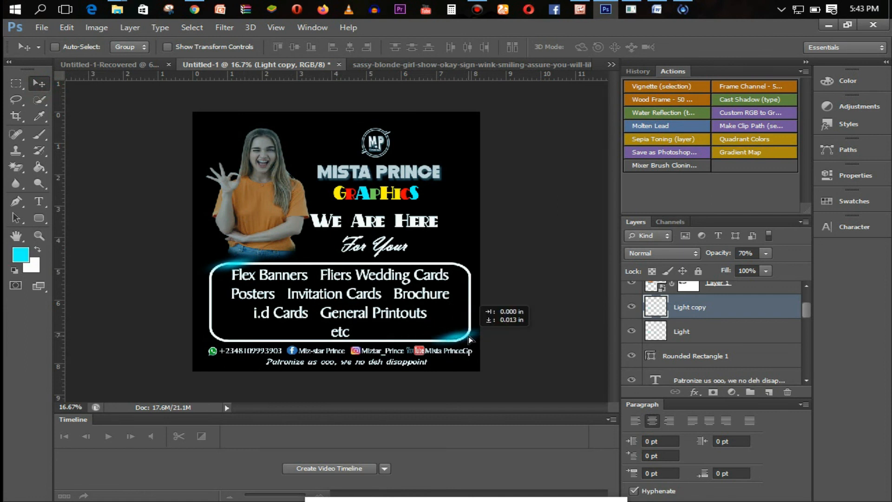
pyautogui.moveTo(494, 347)
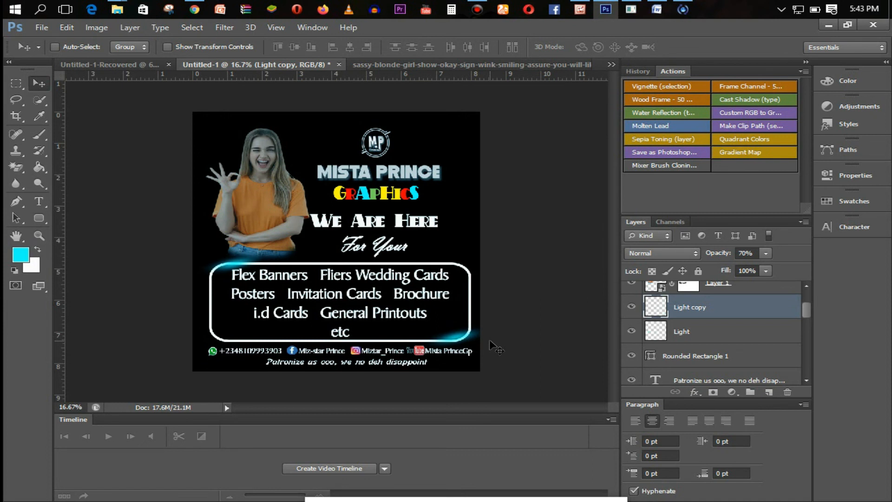
pyautogui.moveTo(815, 9)
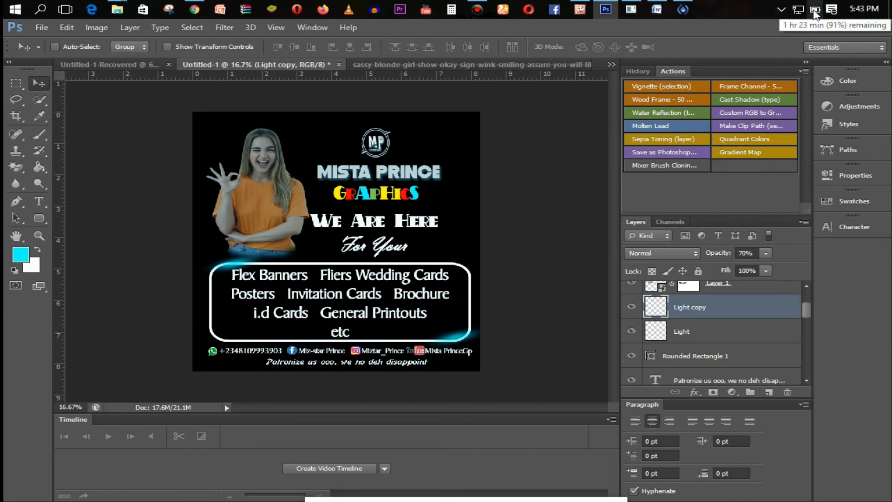